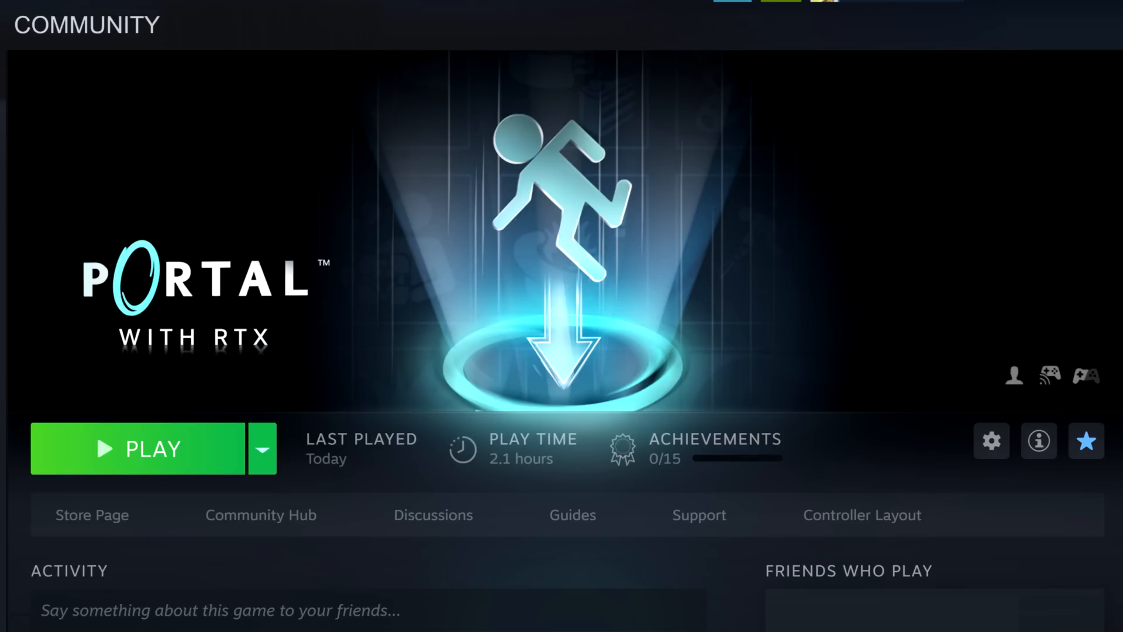
From Portal with RTX's local files properties, start moving the install folder to Game Storage (G:)
{"action": "left_click", "coordinate": [100, 47]}
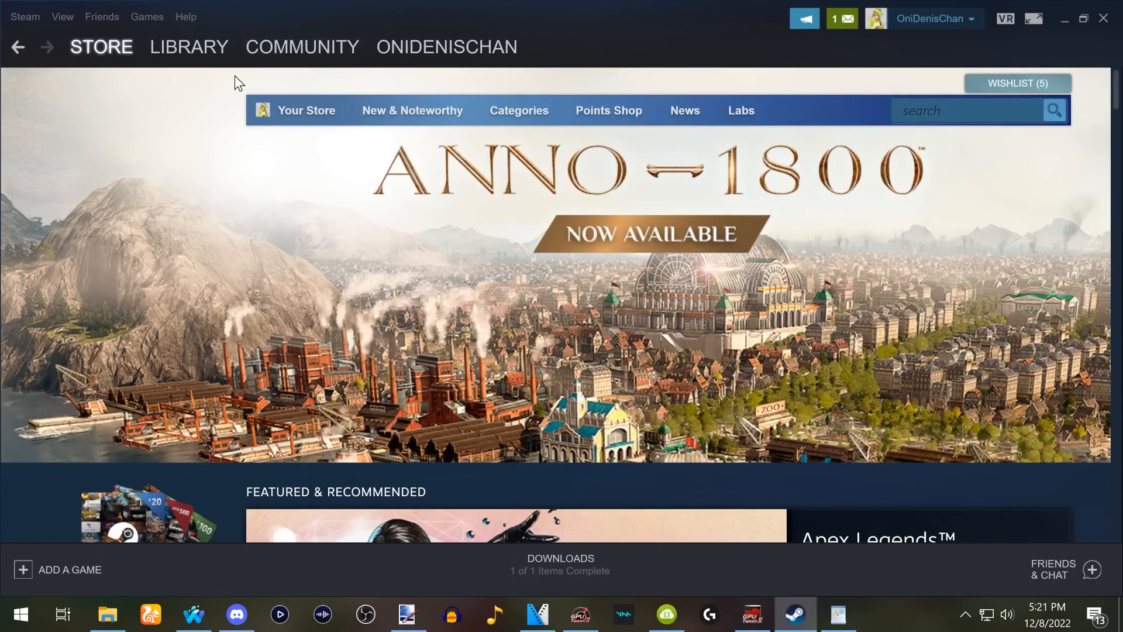
{"action": "left_click", "coordinate": [189, 47]}
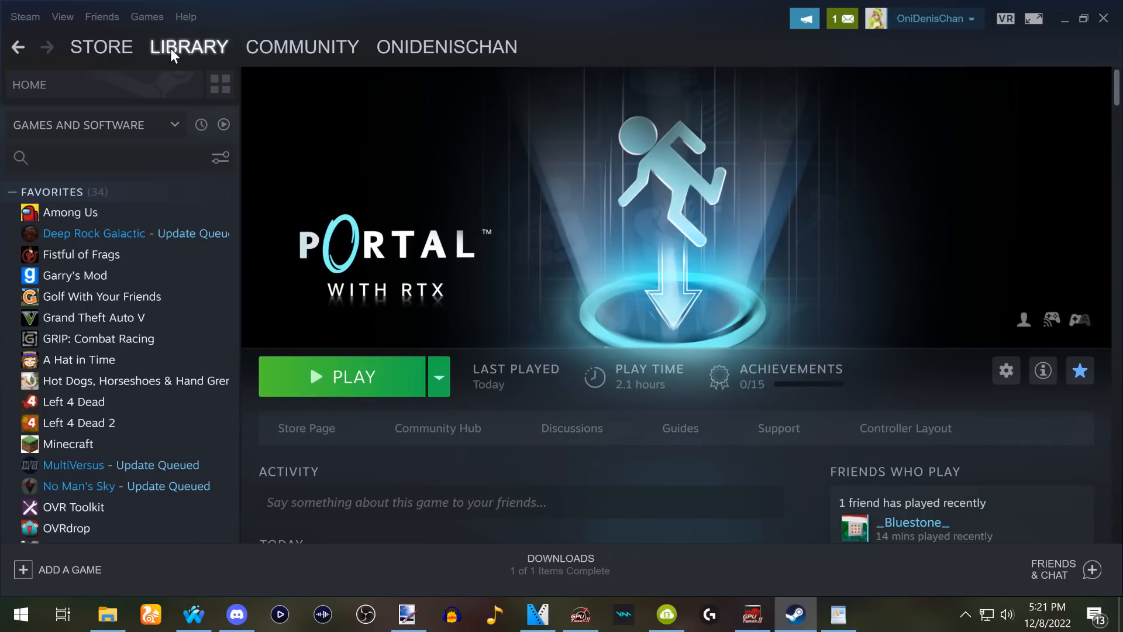
{"action": "scroll", "scroll_direction": "down", "scroll_amount": 3}
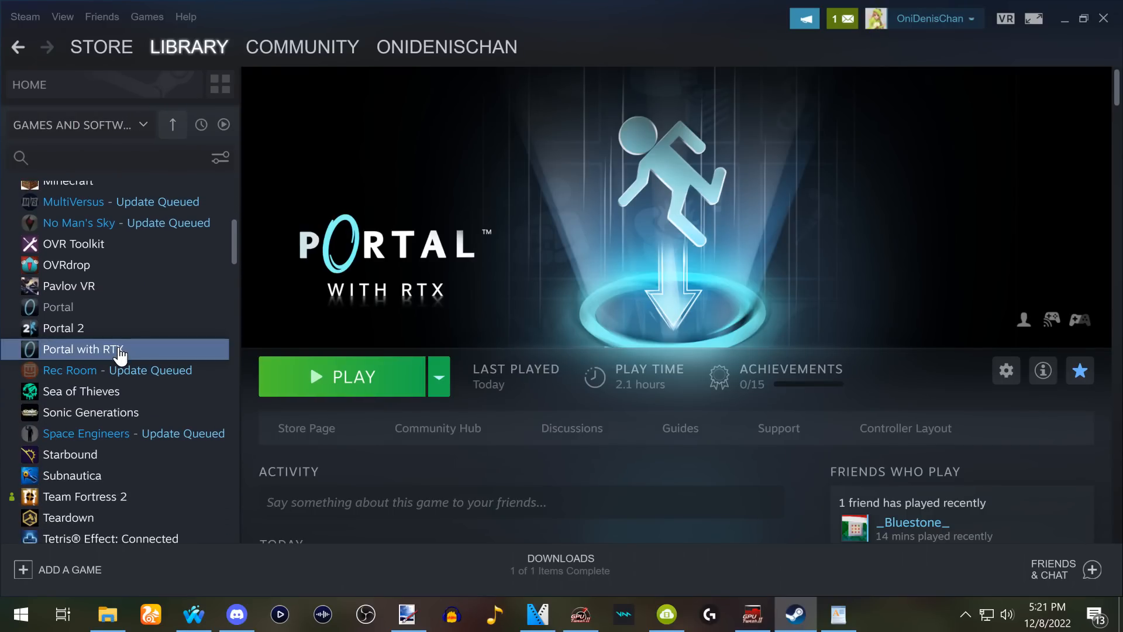
{"action": "right_click", "coordinate": [82, 349]}
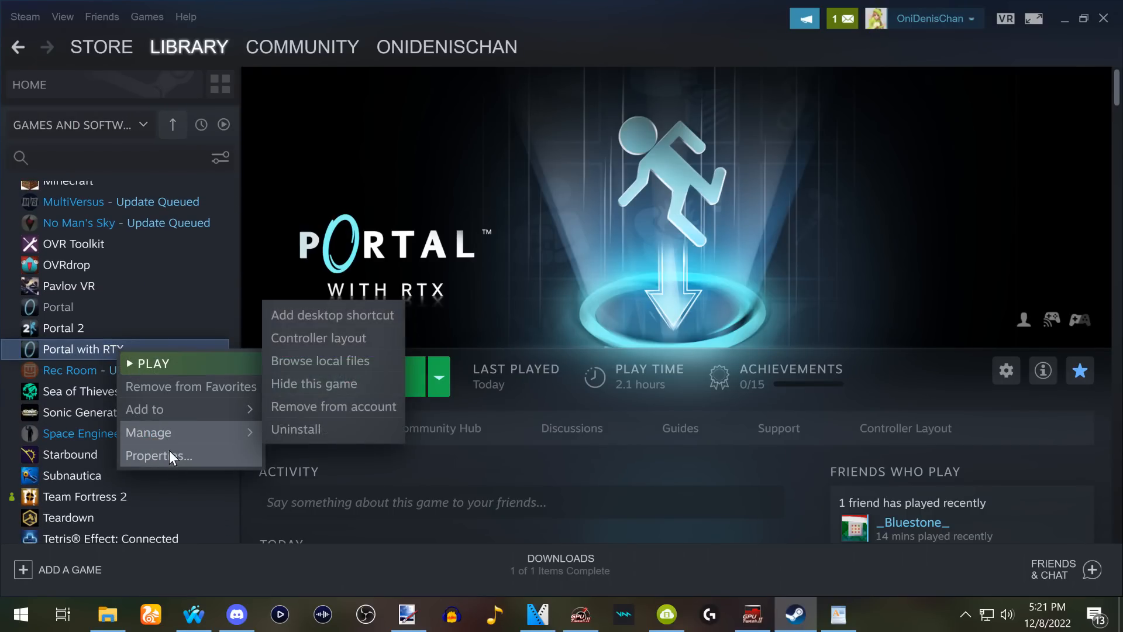
{"action": "left_click", "coordinate": [159, 455]}
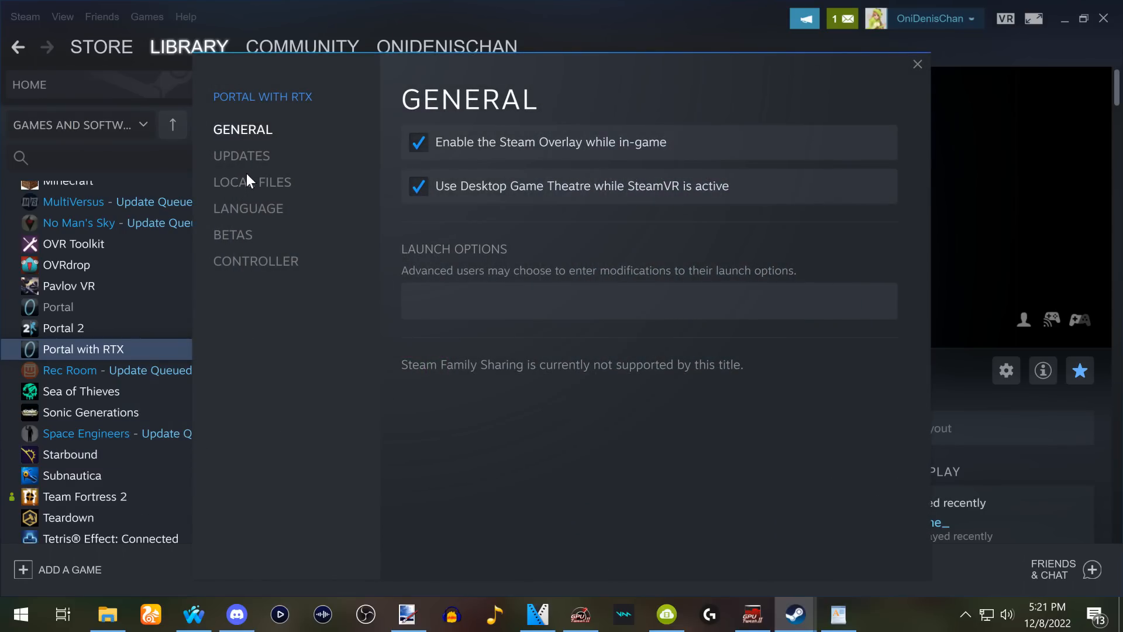
{"action": "left_click", "coordinate": [252, 181]}
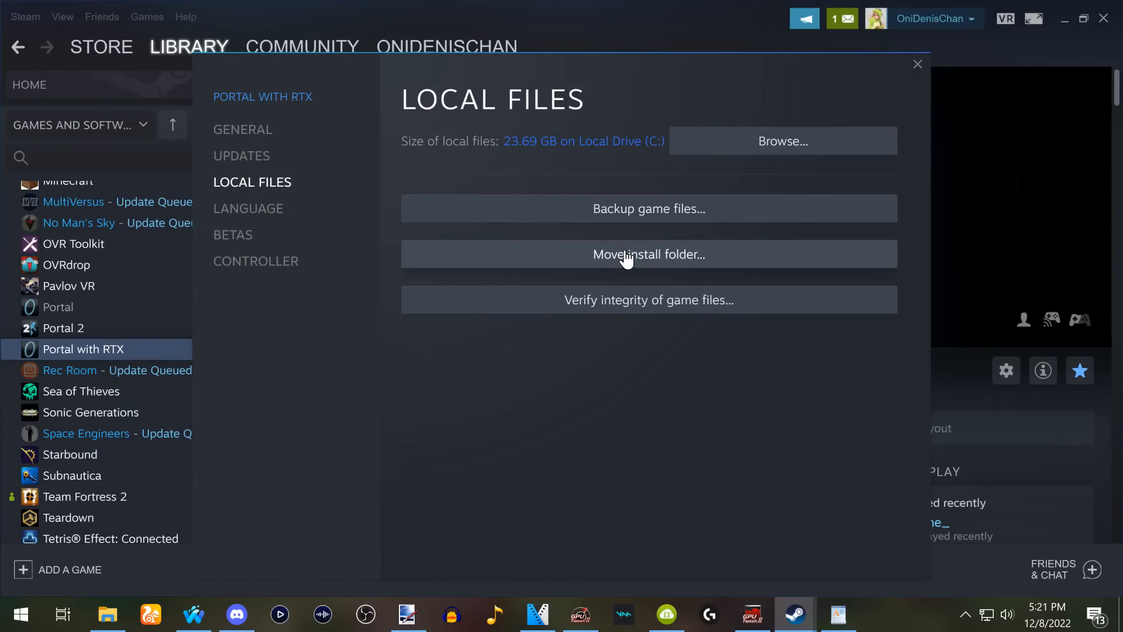
{"action": "left_click", "coordinate": [648, 253]}
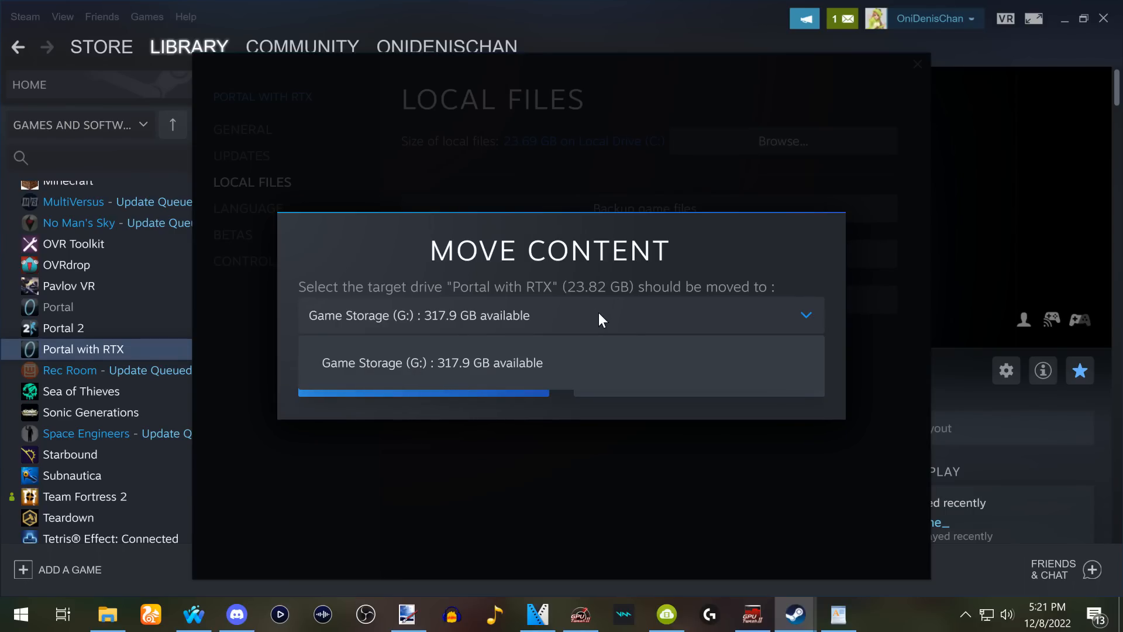
{"action": "left_click", "coordinate": [432, 363]}
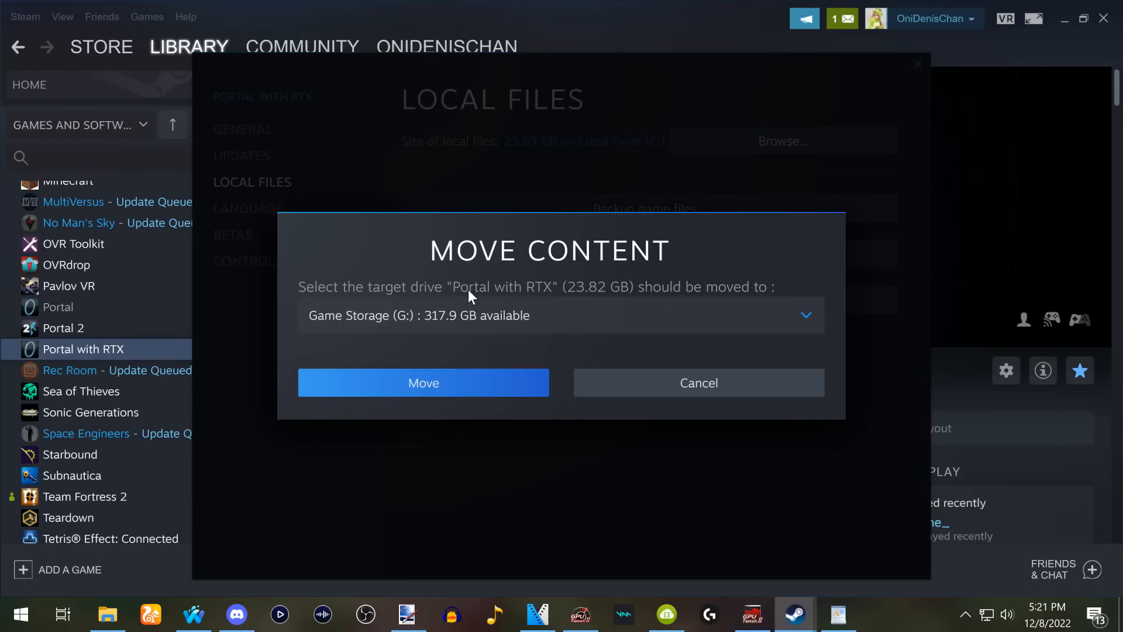
{"action": "mouse_move", "coordinate": [697, 383]}
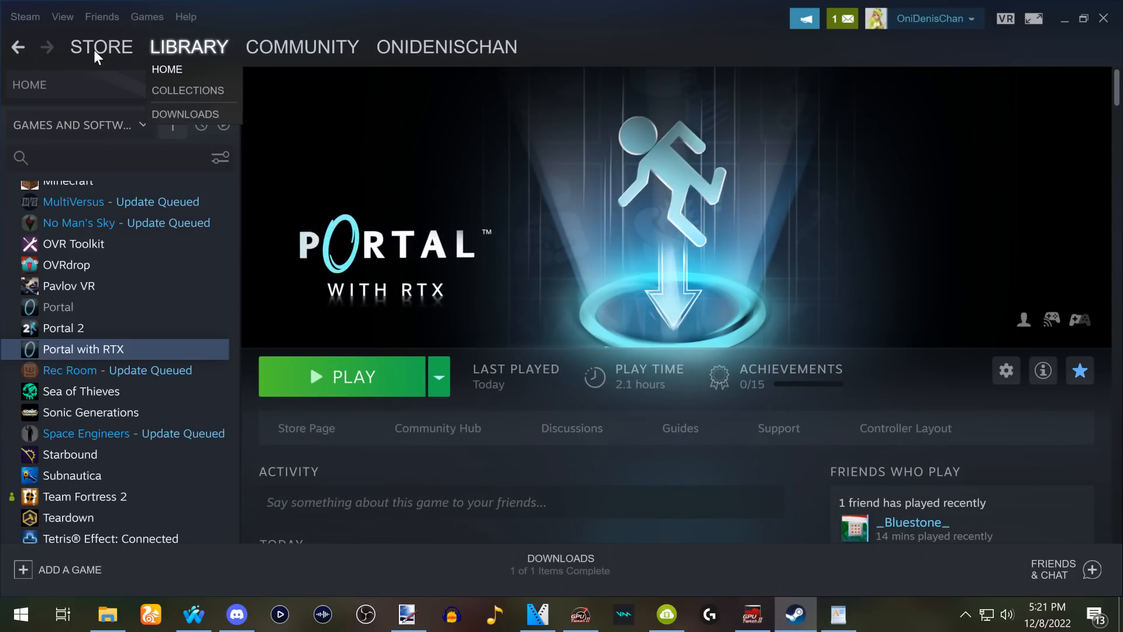
In Steam settings' Downloads storage manager, add a new library folder on Local Drive (E:)
{"action": "left_click", "coordinate": [24, 16]}
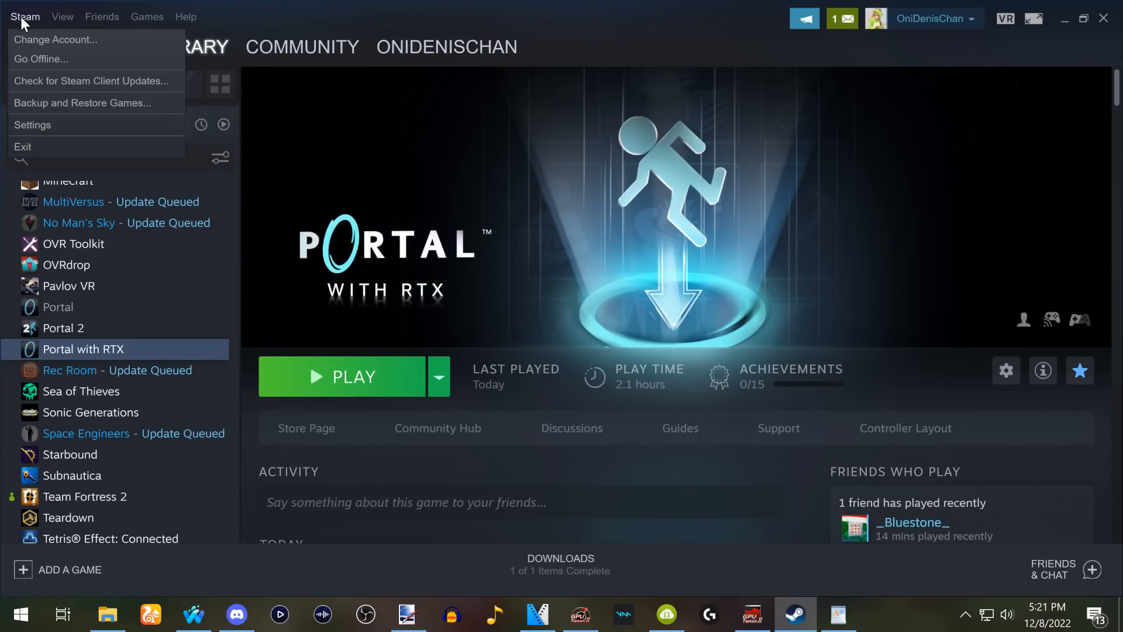
{"action": "left_click", "coordinate": [33, 125]}
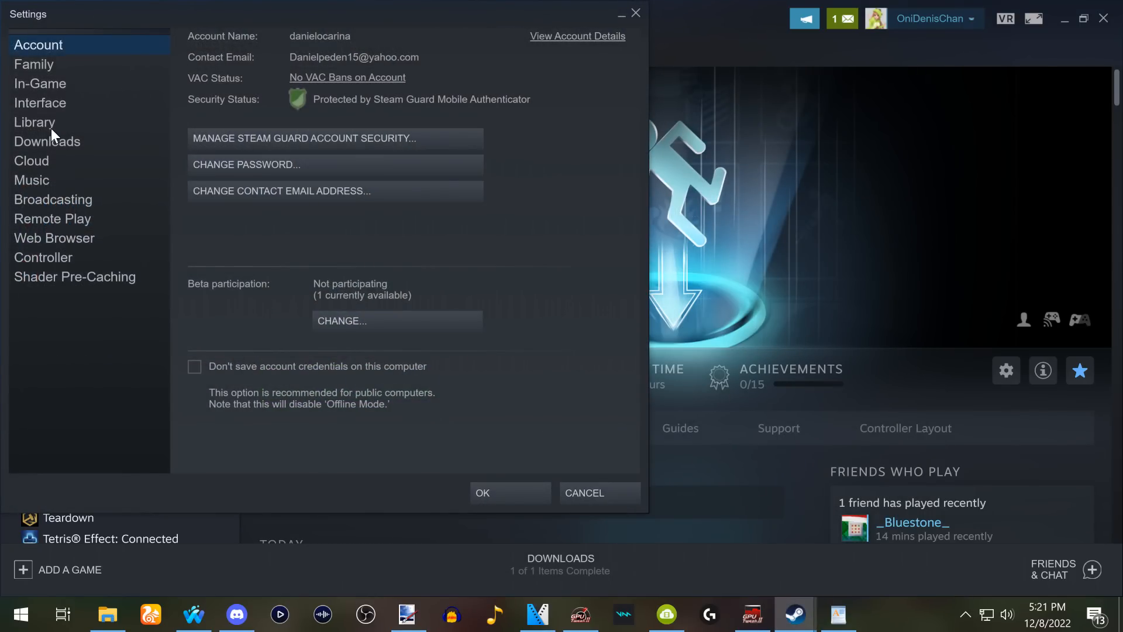
{"action": "left_click", "coordinate": [47, 142]}
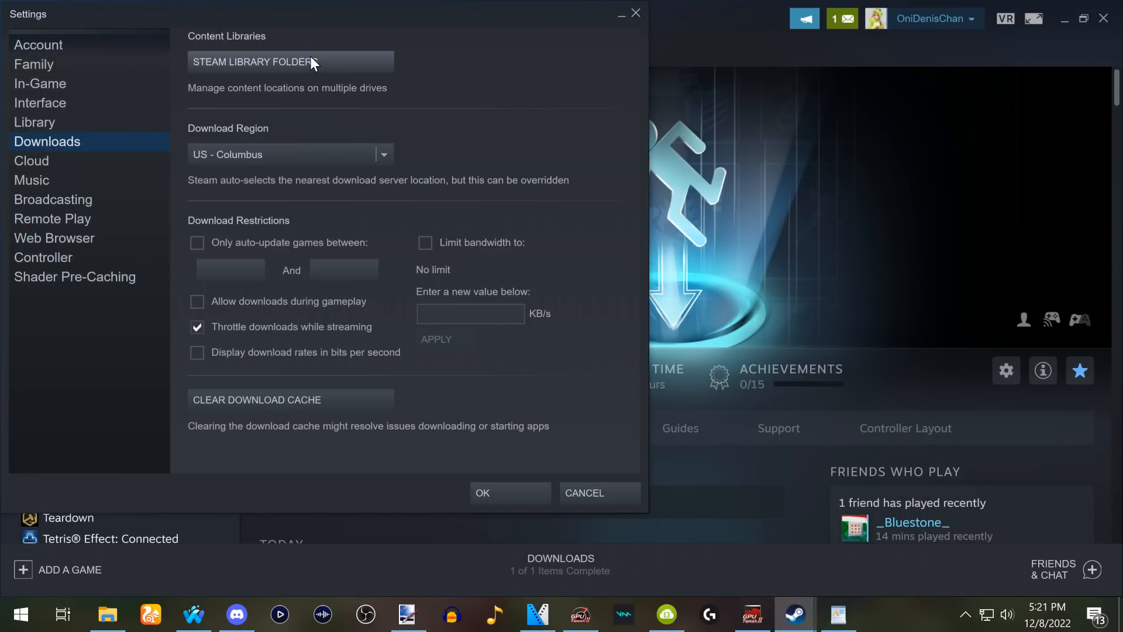
{"action": "left_click", "coordinate": [290, 62]}
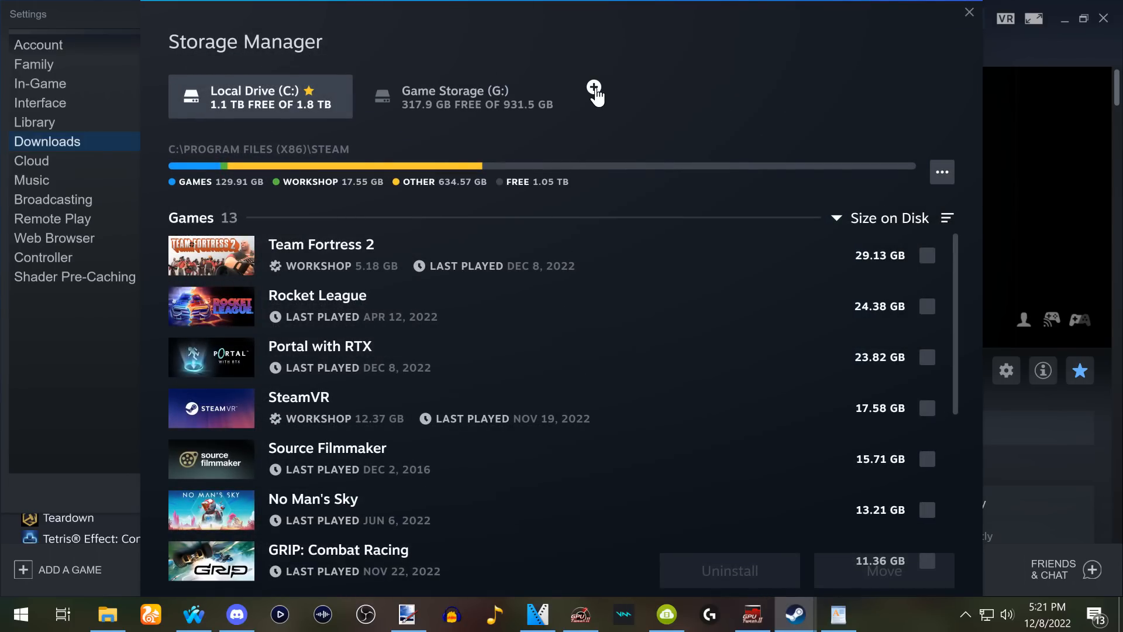
{"action": "left_click", "coordinate": [594, 93]}
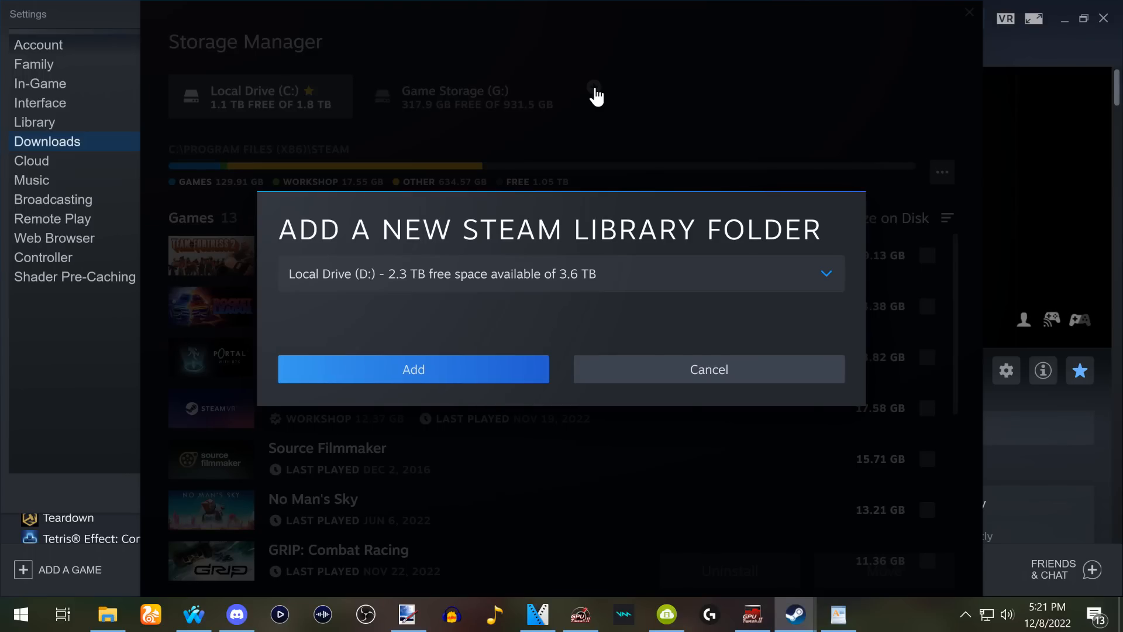
{"action": "left_click", "coordinate": [825, 274]}
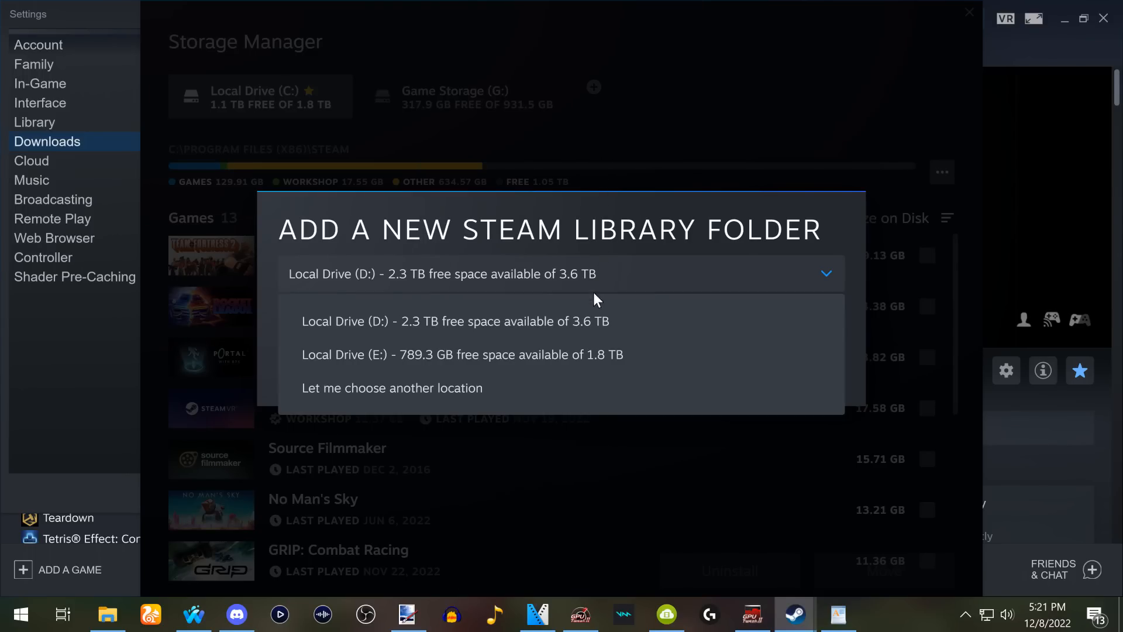
{"action": "left_click", "coordinate": [463, 353]}
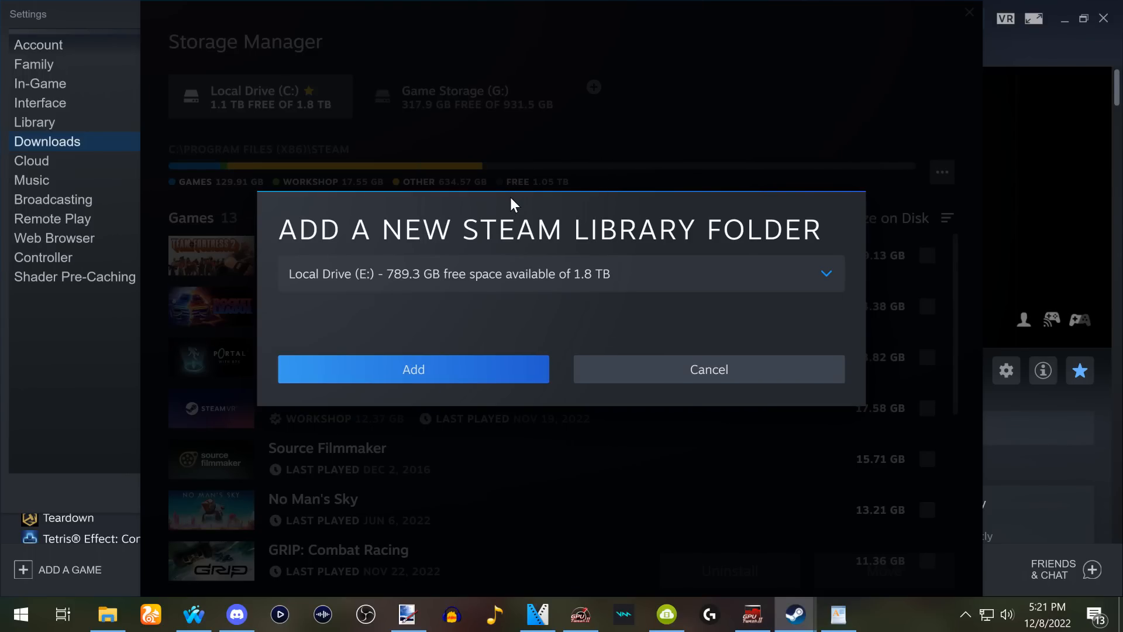
{"action": "mouse_move", "coordinate": [509, 372]}
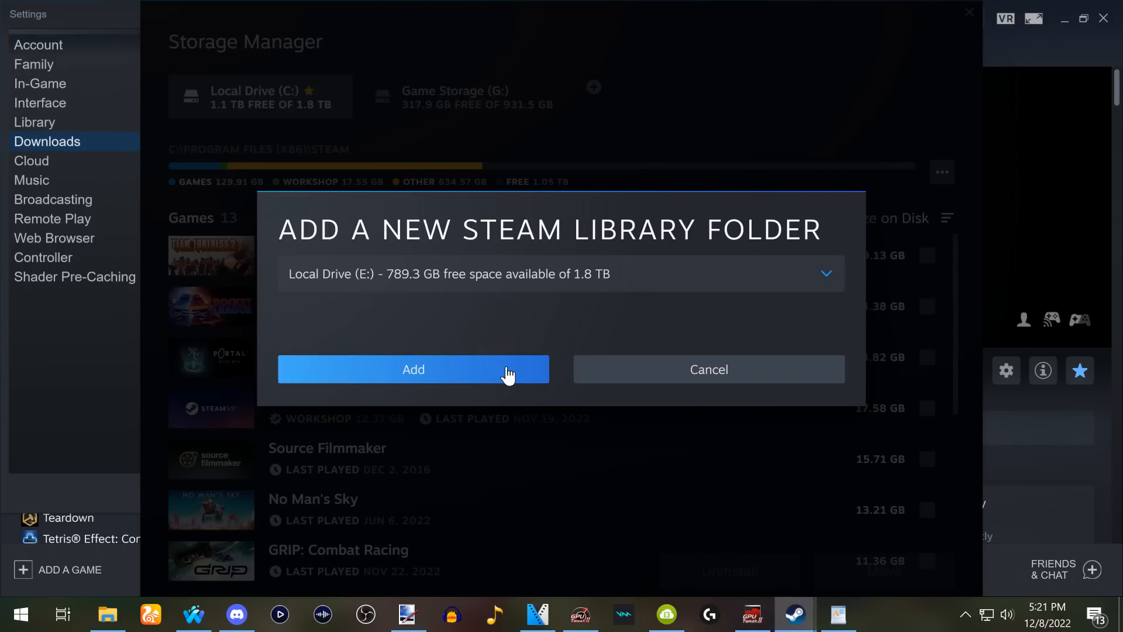
{"action": "mouse_move", "coordinate": [539, 354]}
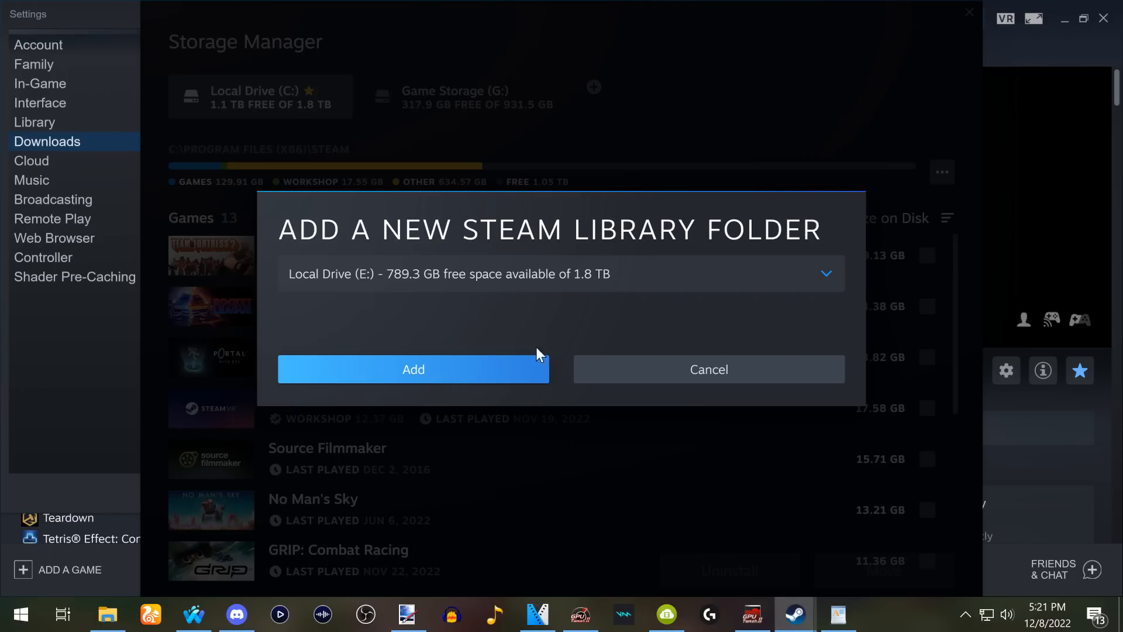
{"action": "left_click", "coordinate": [708, 369]}
{"action": "type", "text": "ge"}
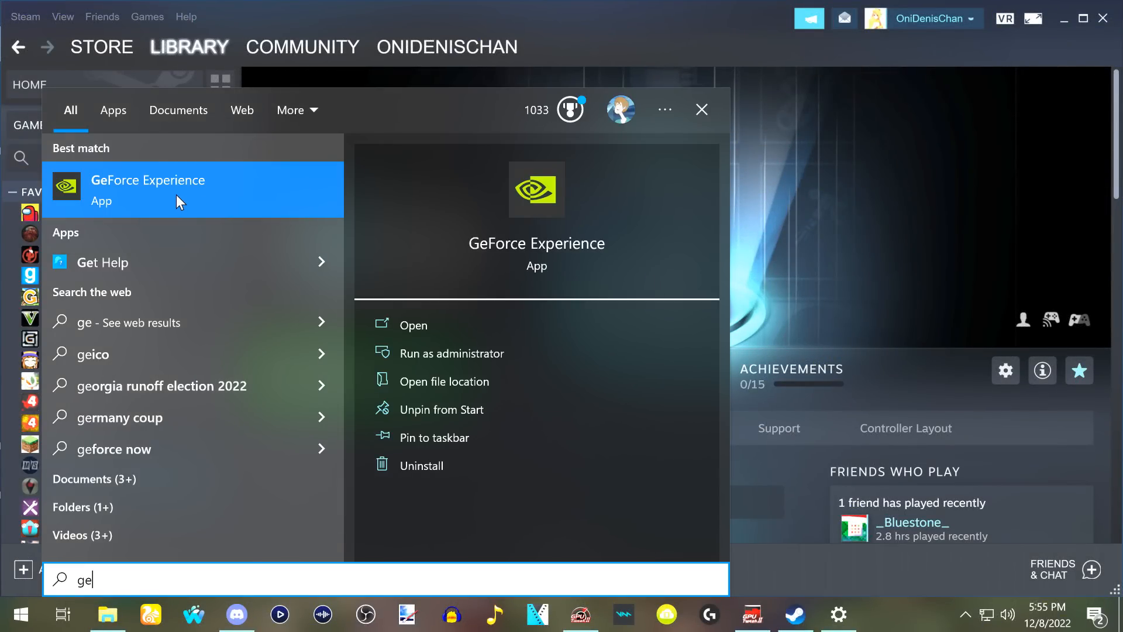
Launch GeForce Experience and check its Drivers page for updates beyond Game Ready Driver 527.56
{"action": "left_click", "coordinate": [413, 324]}
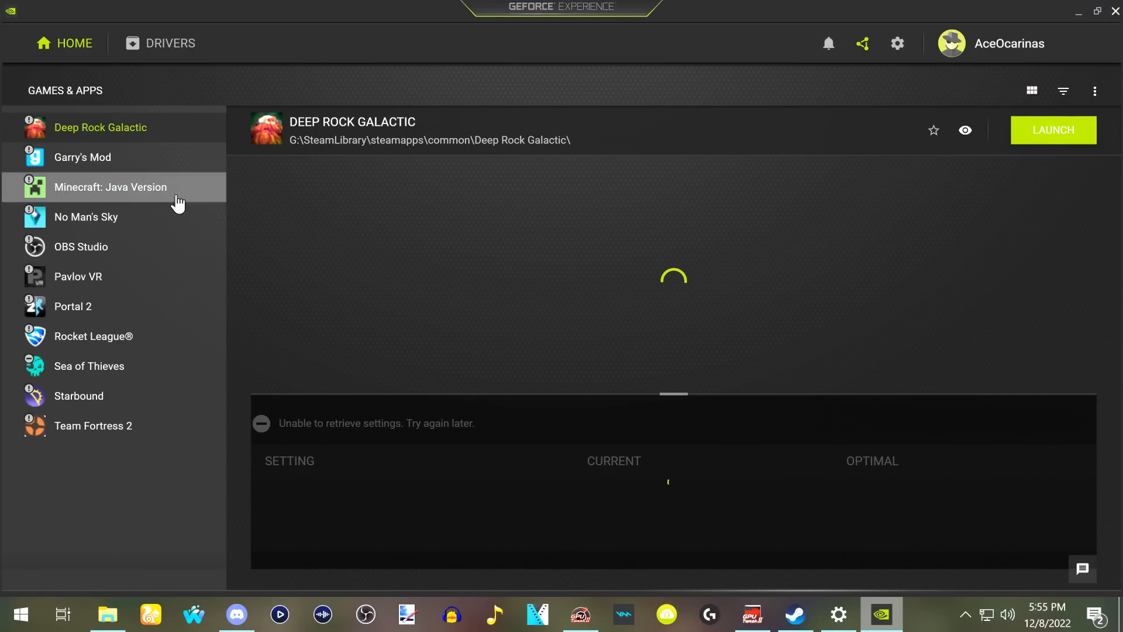
{"action": "left_click", "coordinate": [170, 44]}
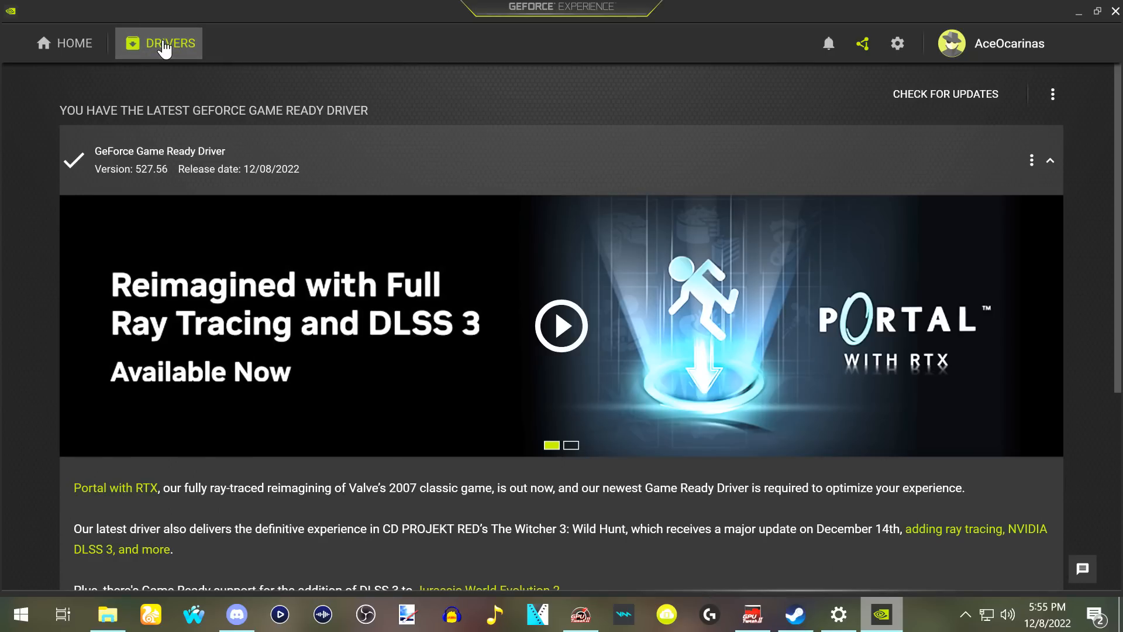
{"action": "mouse_move", "coordinate": [946, 93]}
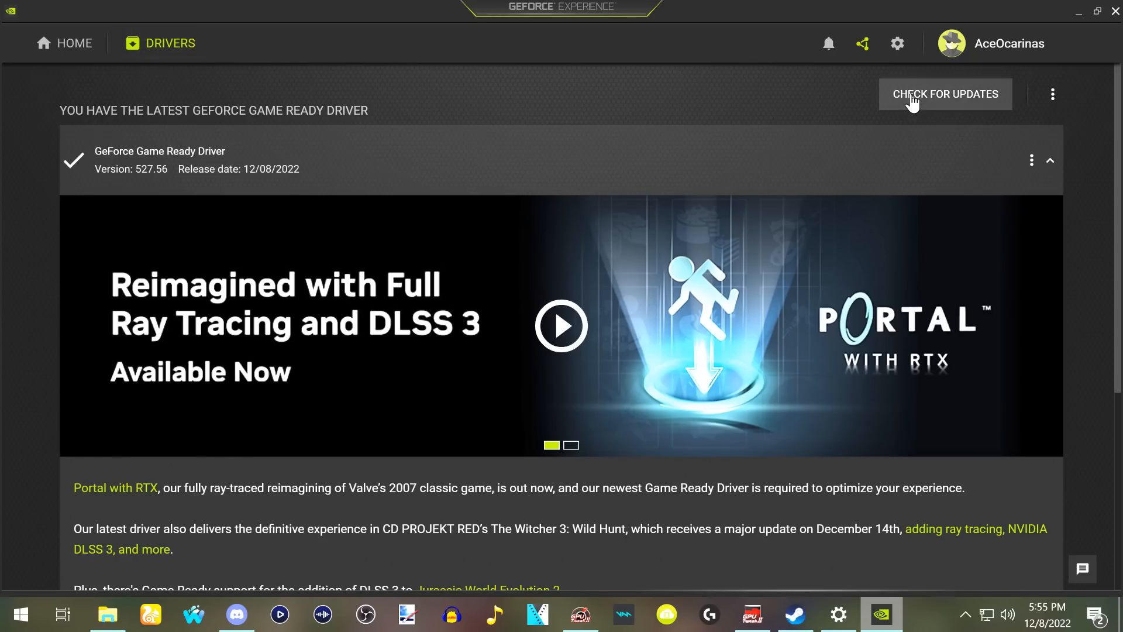
{"action": "left_click", "coordinate": [946, 94]}
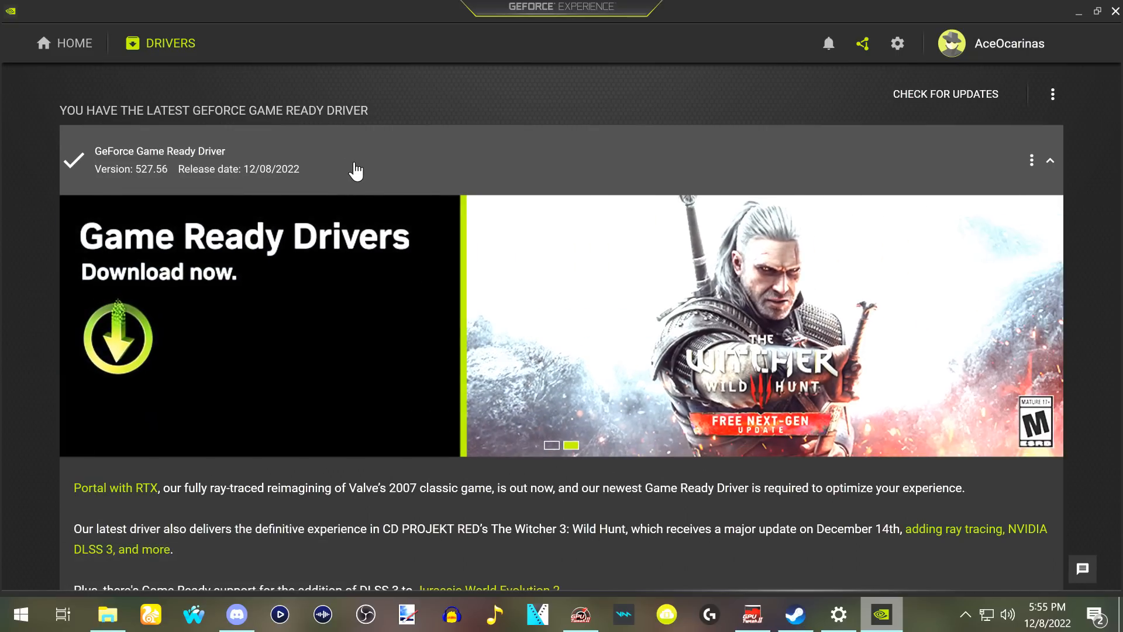
{"action": "mouse_move", "coordinate": [401, 172]}
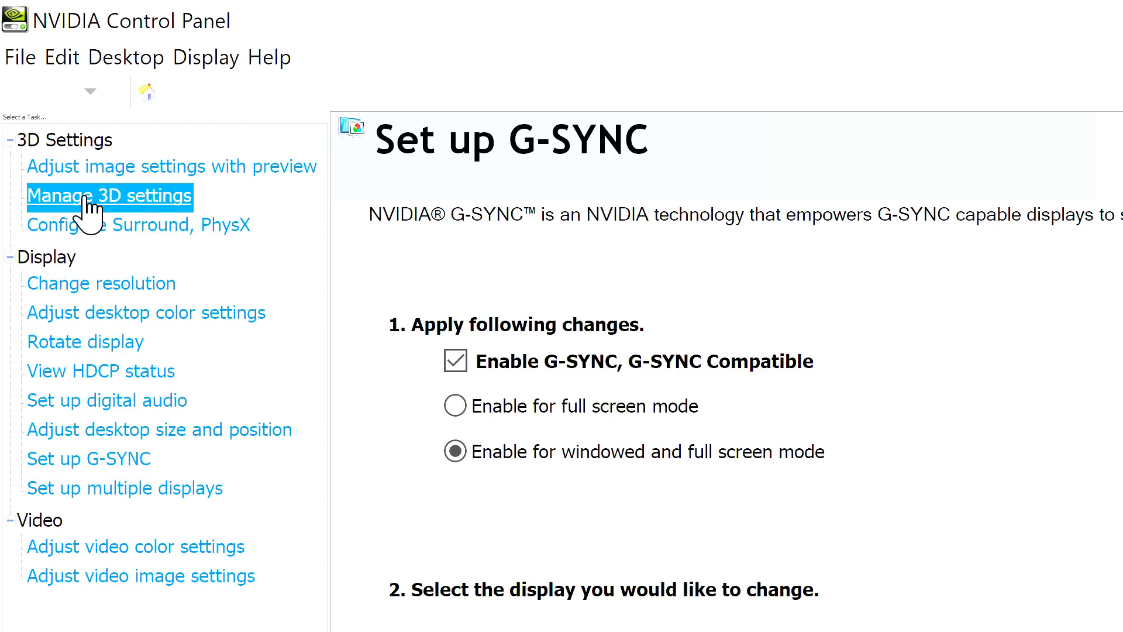
In Manage 3D settings, set Power management mode to Prefer maximum performance
{"action": "left_click", "coordinate": [109, 195]}
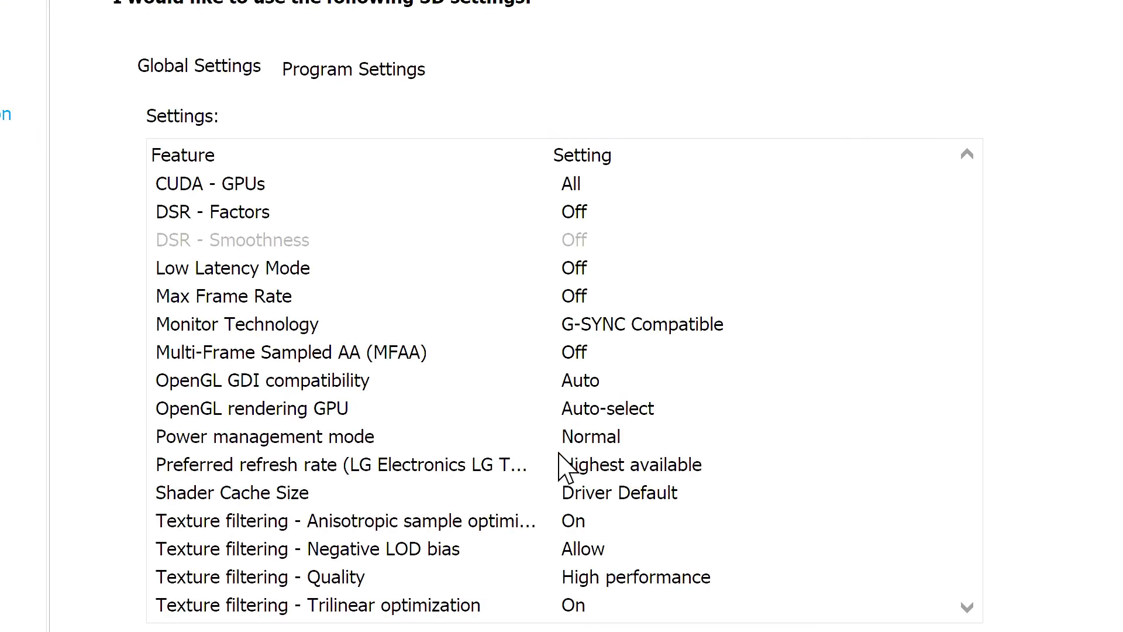
{"action": "left_click", "coordinate": [591, 437]}
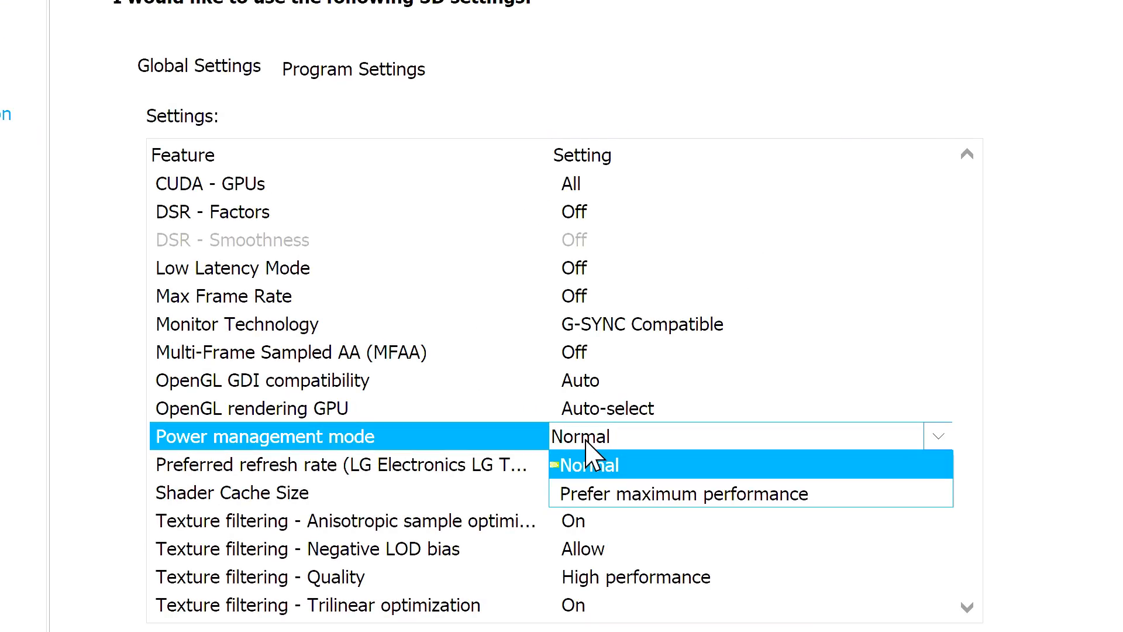
{"action": "mouse_move", "coordinate": [644, 494]}
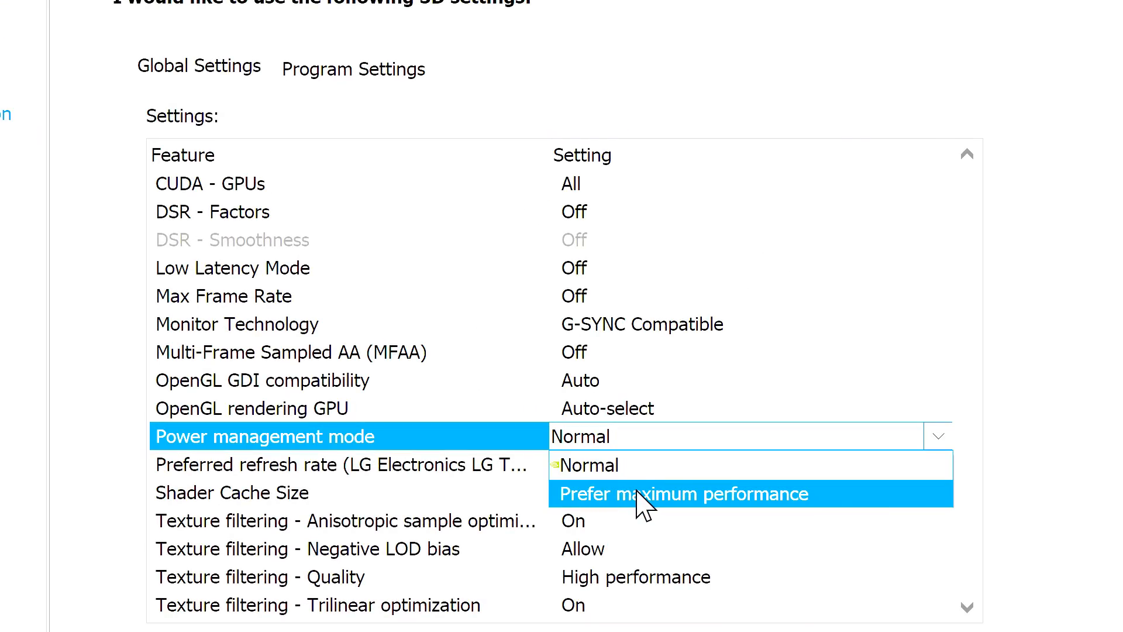
{"action": "left_click", "coordinate": [682, 494]}
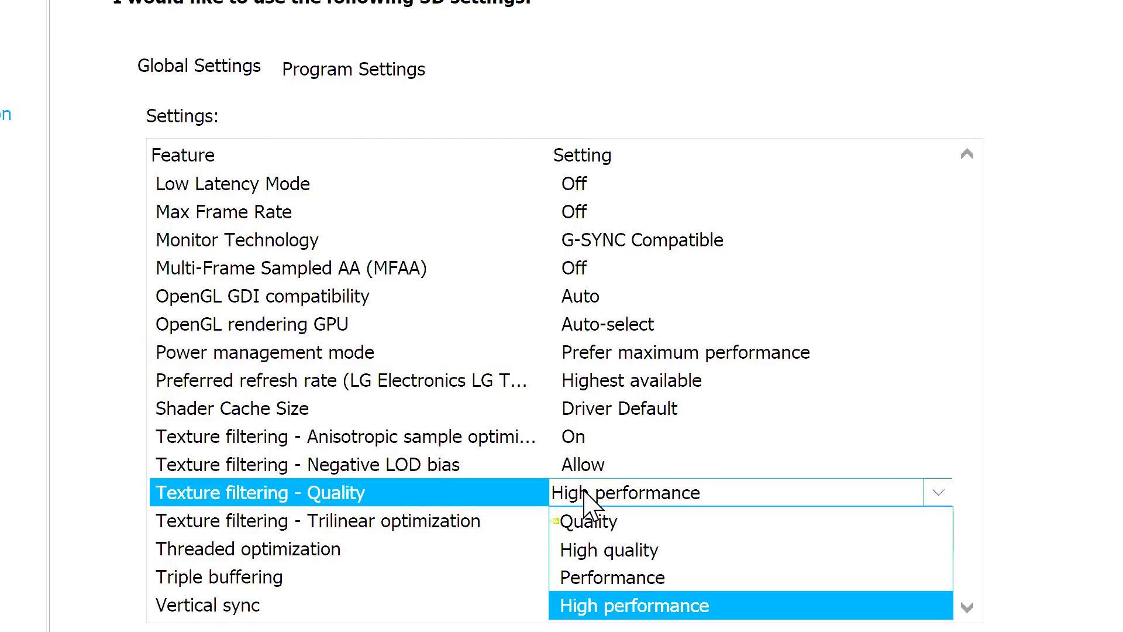
{"action": "left_click", "coordinate": [235, 615]}
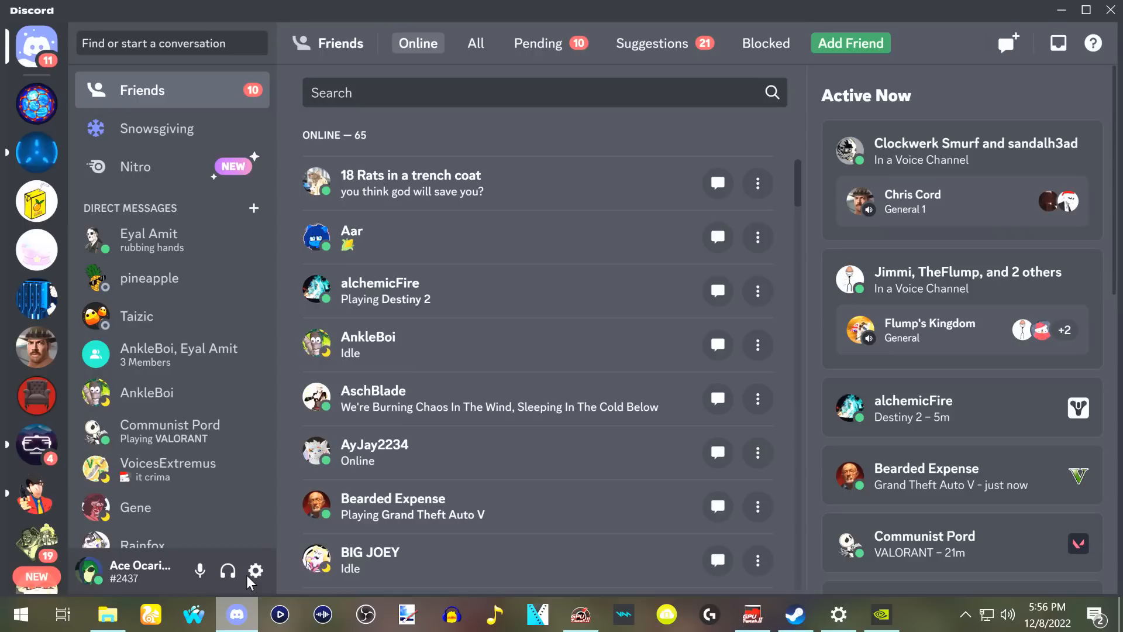
In Discord's Advanced app settings, switch Hardware Acceleration off
{"action": "left_click", "coordinate": [255, 571]}
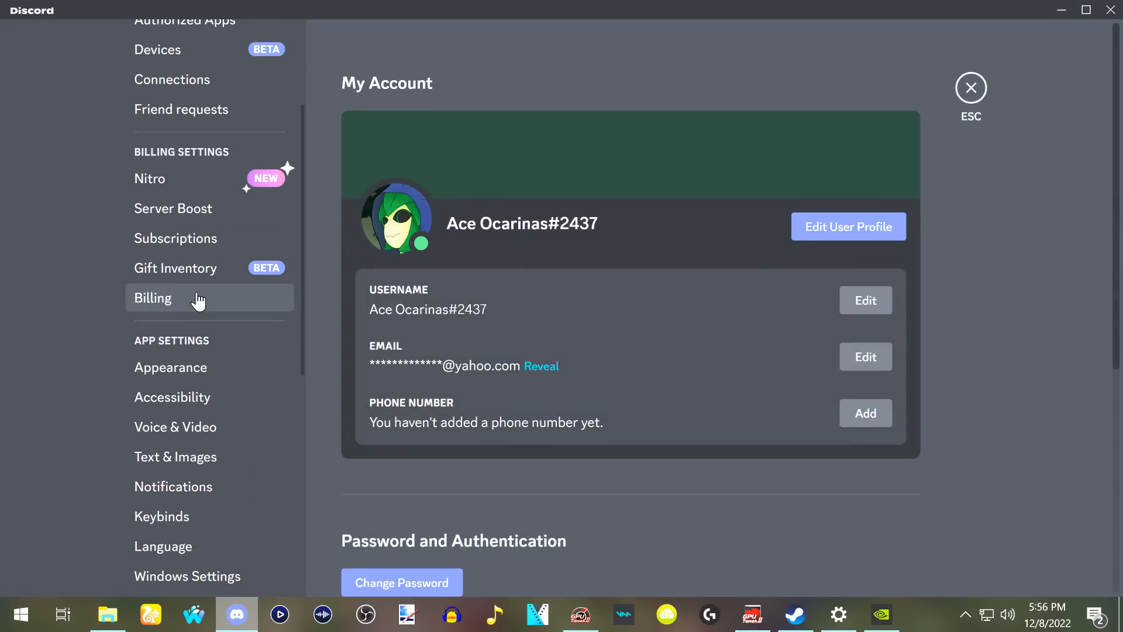
{"action": "left_click", "coordinate": [164, 372]}
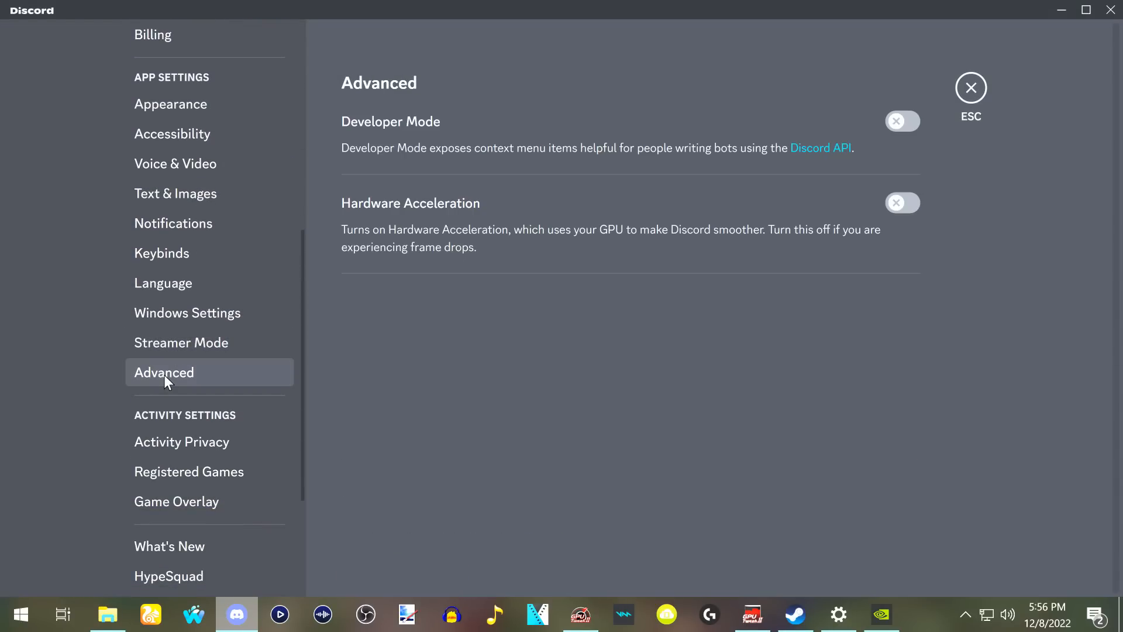
{"action": "mouse_move", "coordinate": [899, 212]}
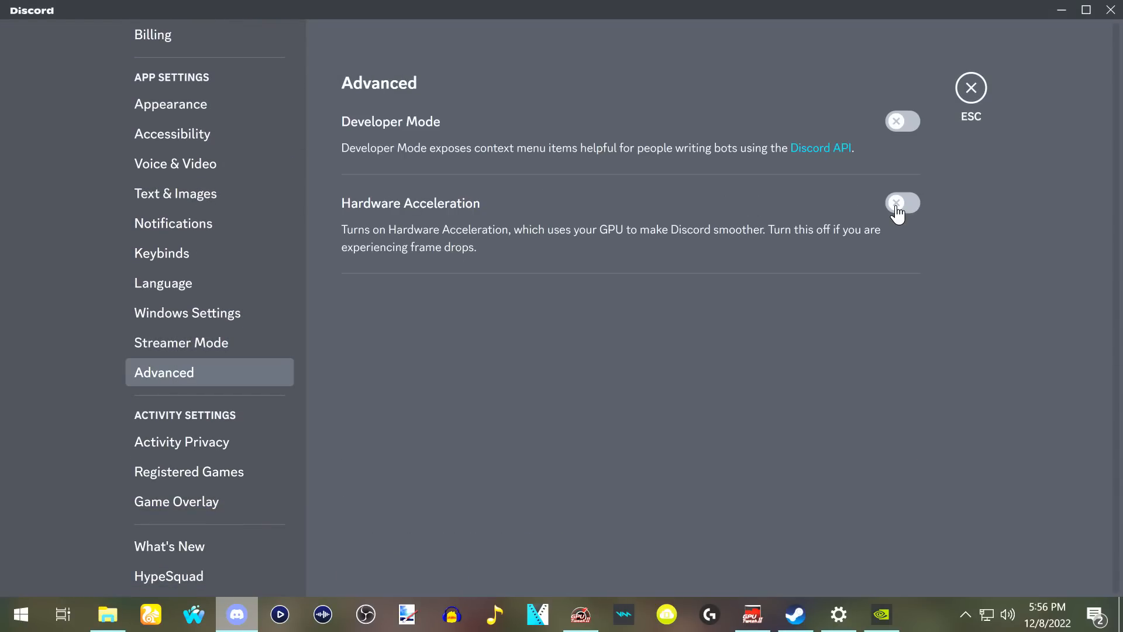
{"action": "left_click", "coordinate": [365, 614]}
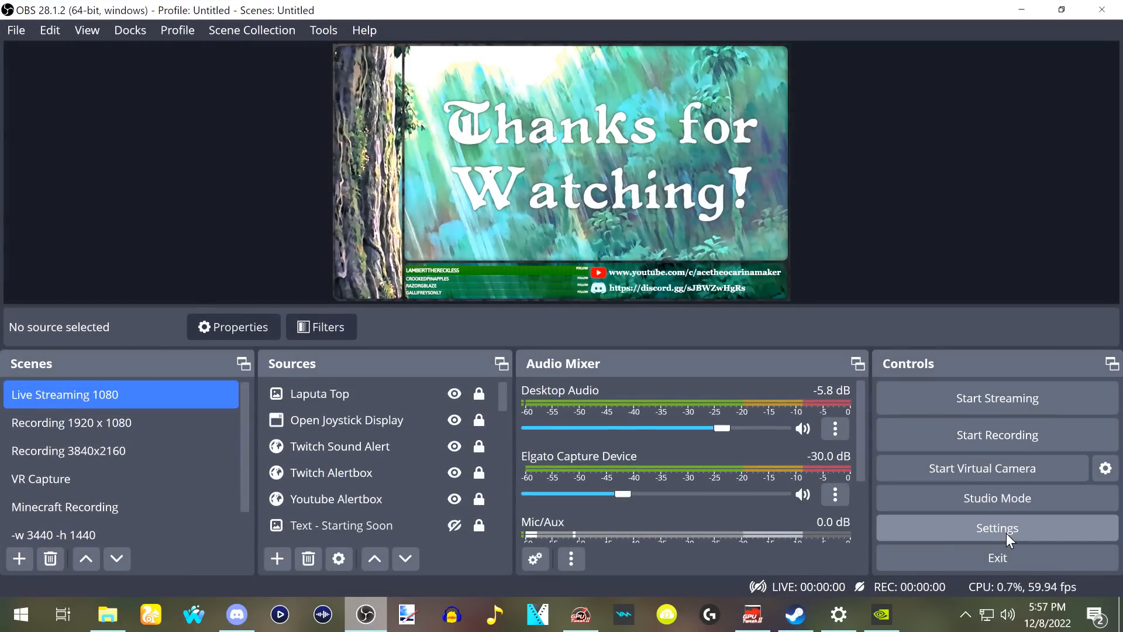
In OBS Output settings, set Streaming and Recording encoders to Software (x264) and save
{"action": "left_click", "coordinate": [997, 527]}
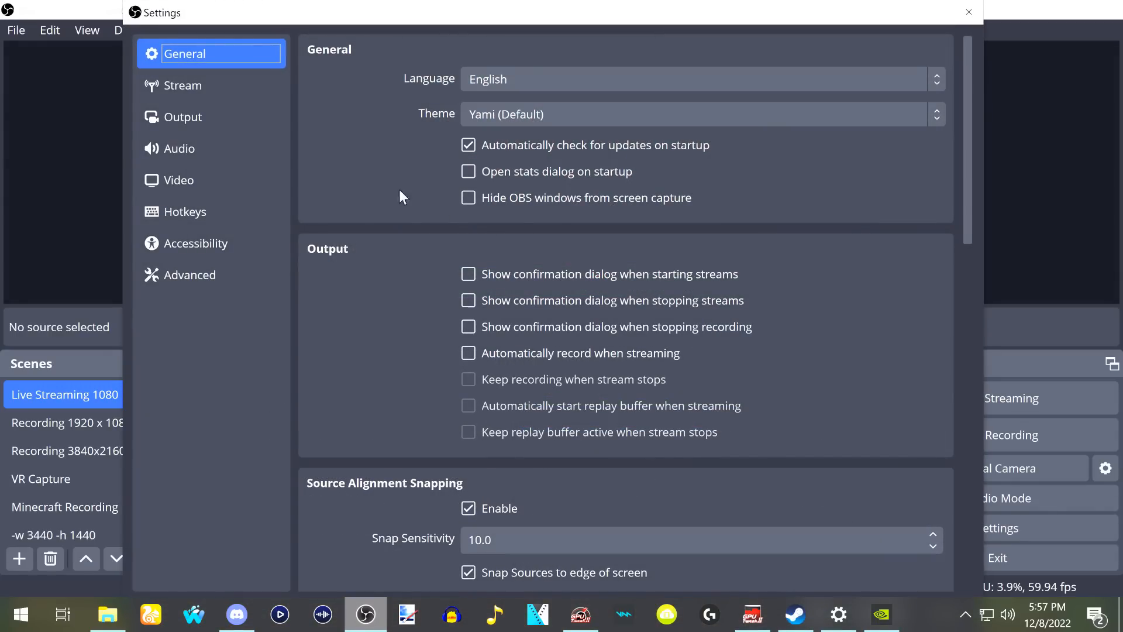
{"action": "left_click", "coordinate": [183, 117]}
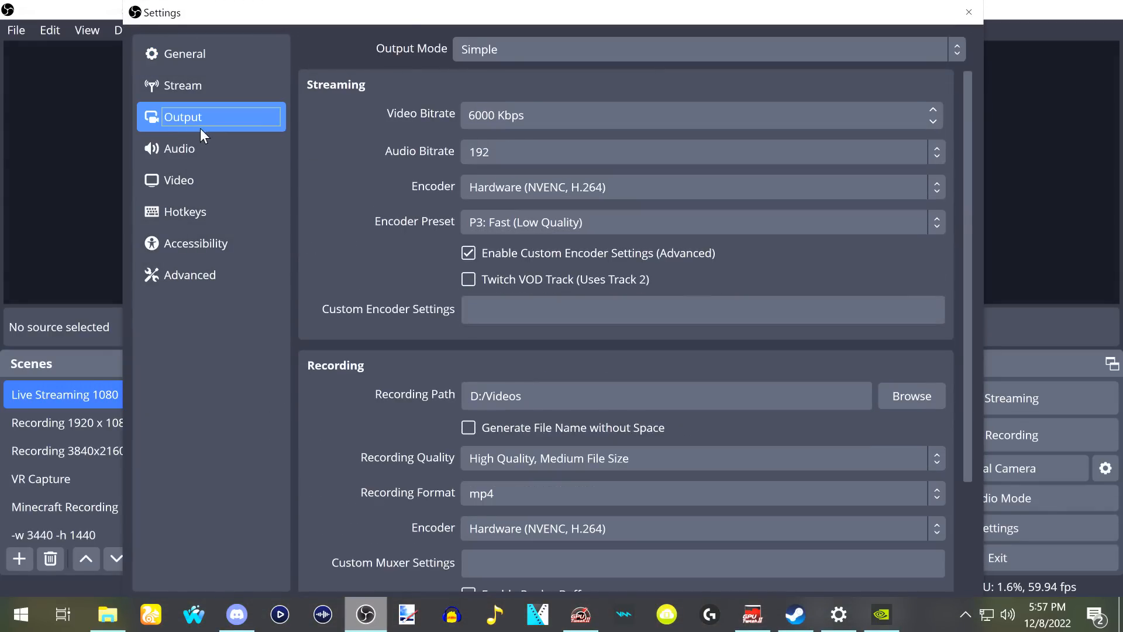
{"action": "mouse_move", "coordinate": [557, 520]}
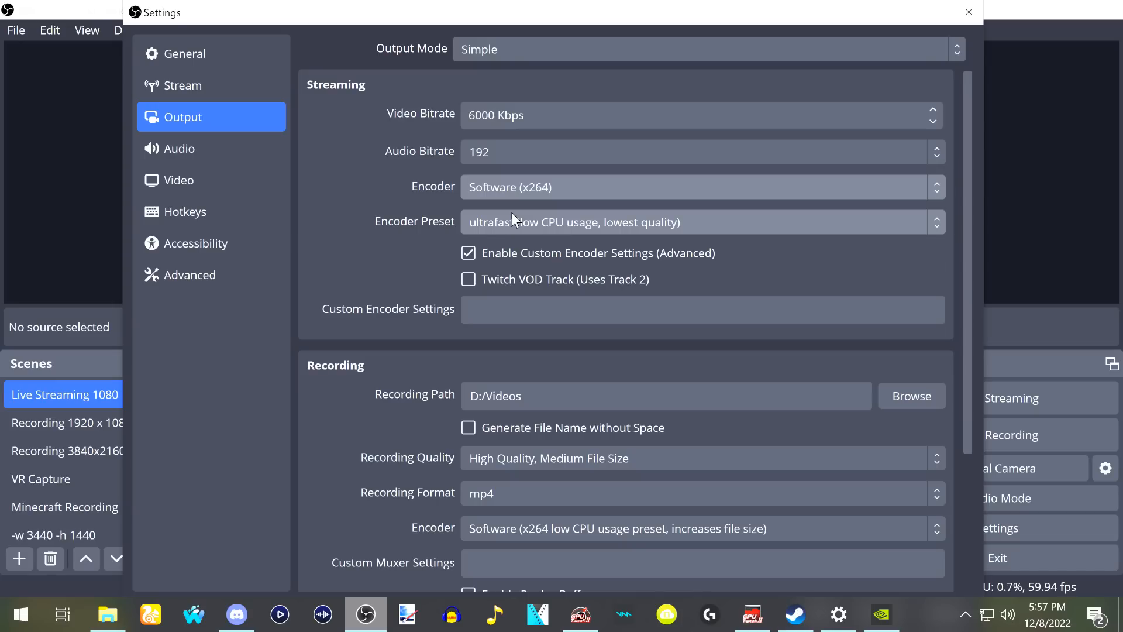
{"action": "left_click", "coordinate": [969, 13]}
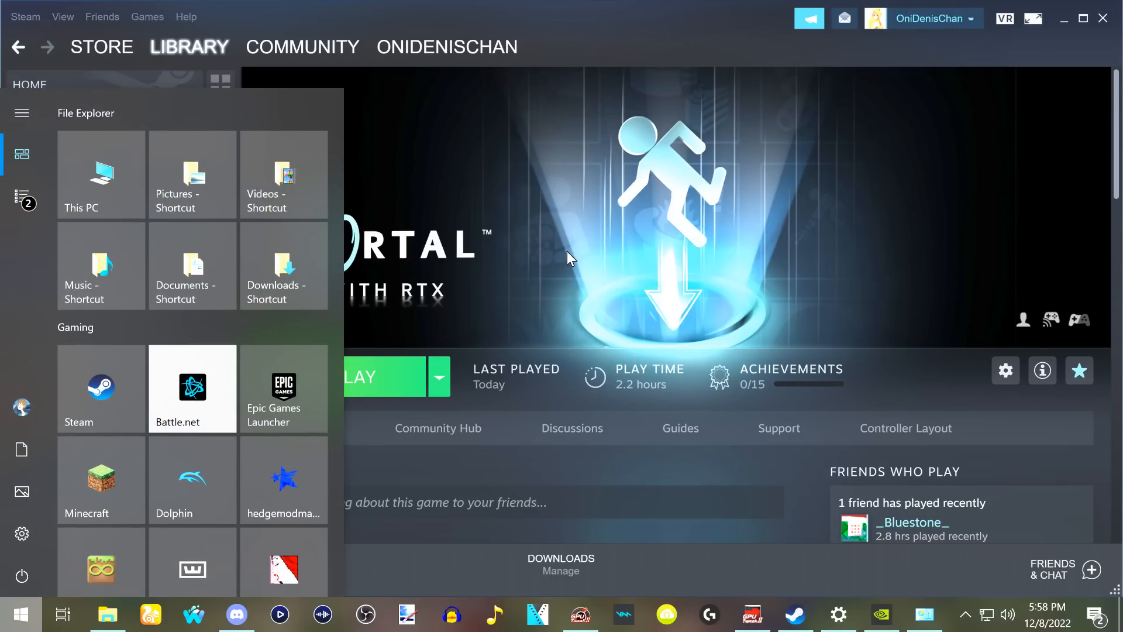
Search for Task Manager and scroll through its Processes list of apps and background processes
{"action": "type", "text": "Task Manager"}
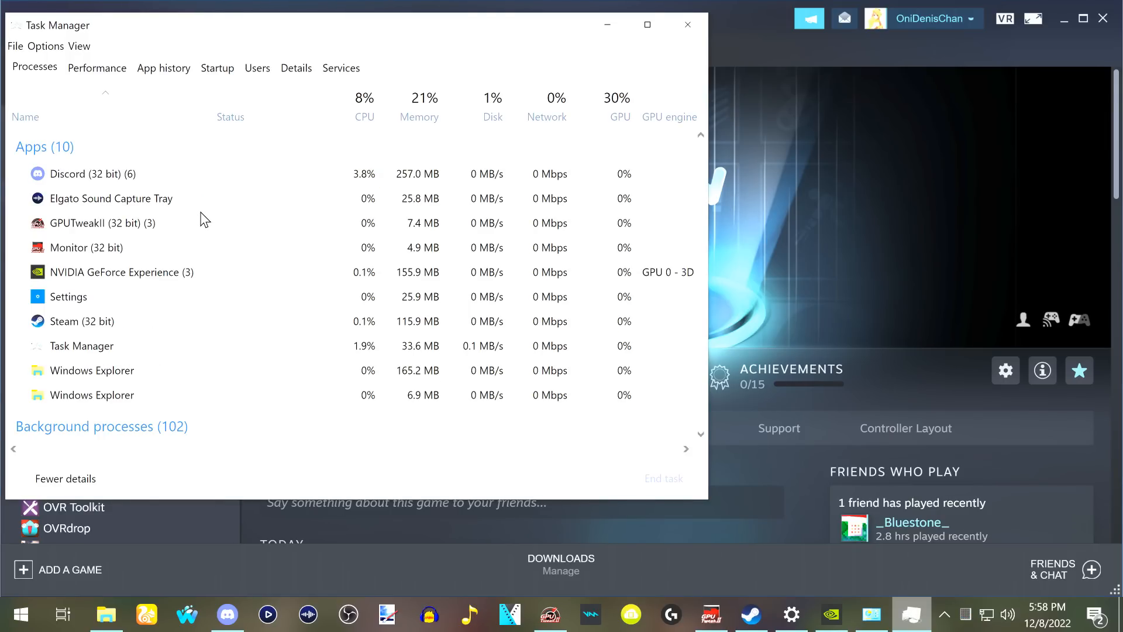
{"action": "scroll", "scroll_direction": "down", "scroll_amount": 3}
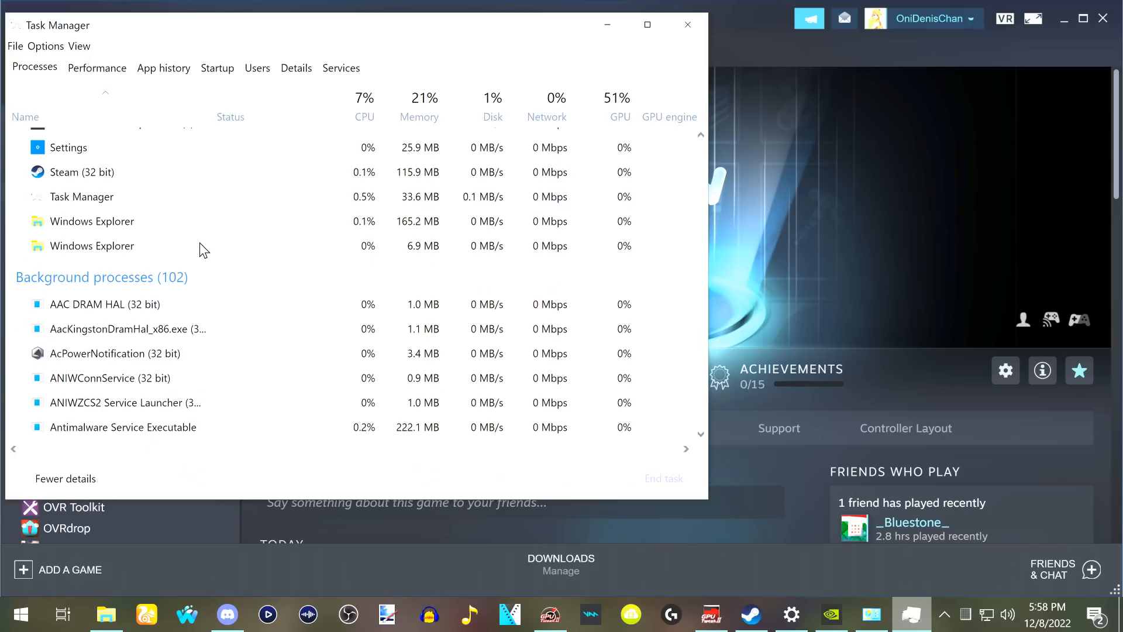
{"action": "scroll", "scroll_direction": "down", "scroll_amount": 3}
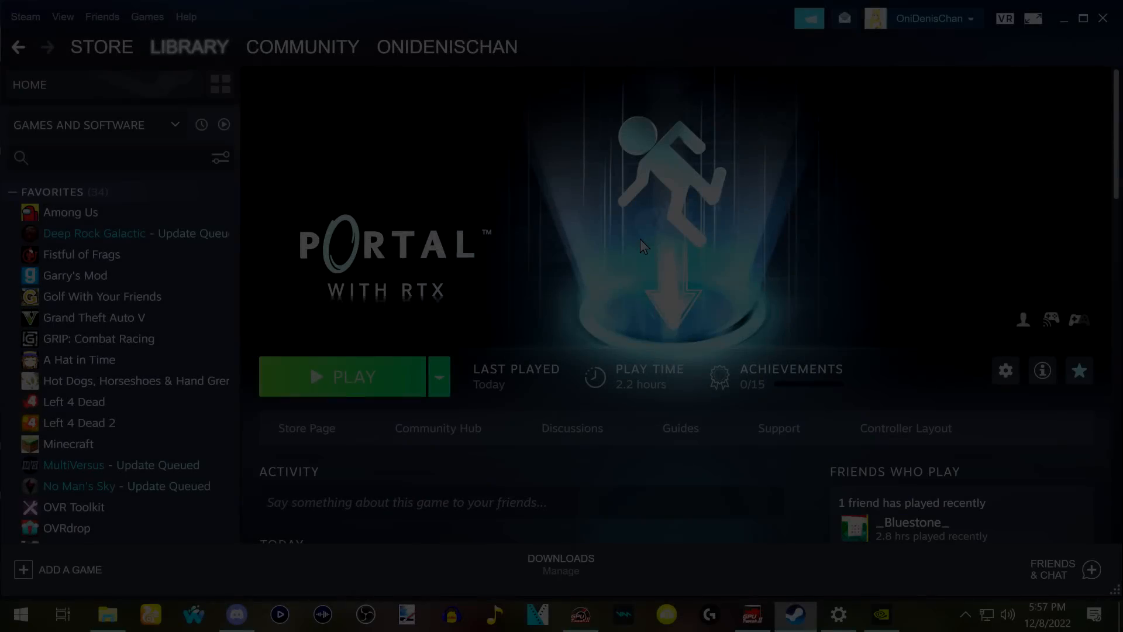
From Power & sleep settings, select the High performance plan in Power Options, then return to Steam
{"action": "type", "text": "Power Managment"}
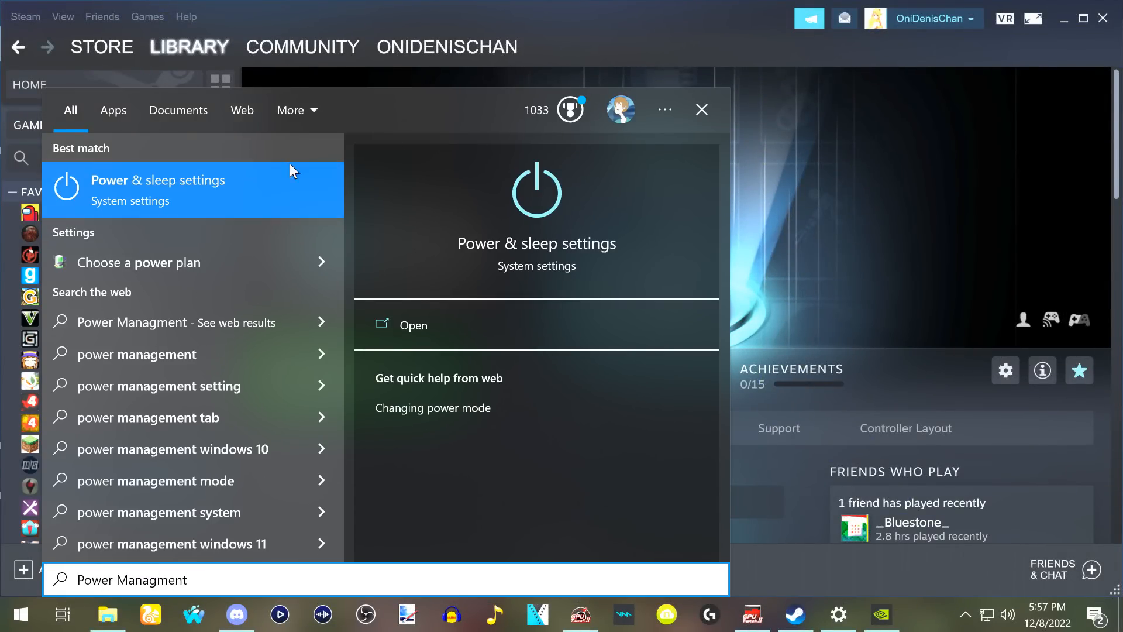
{"action": "left_click", "coordinate": [413, 324]}
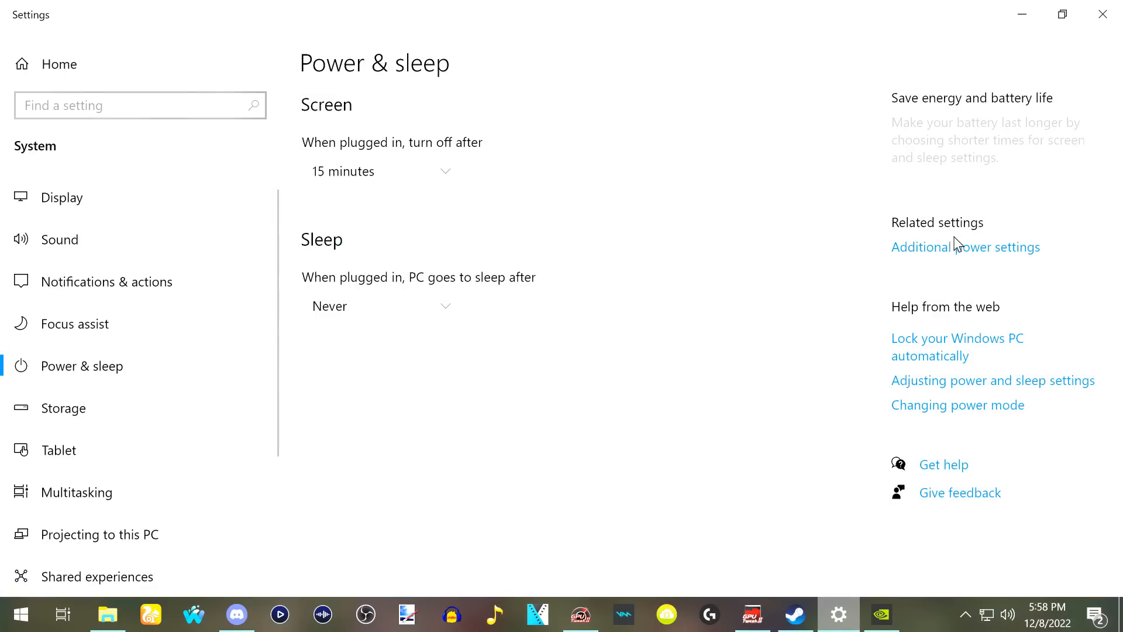
{"action": "left_click", "coordinate": [966, 247]}
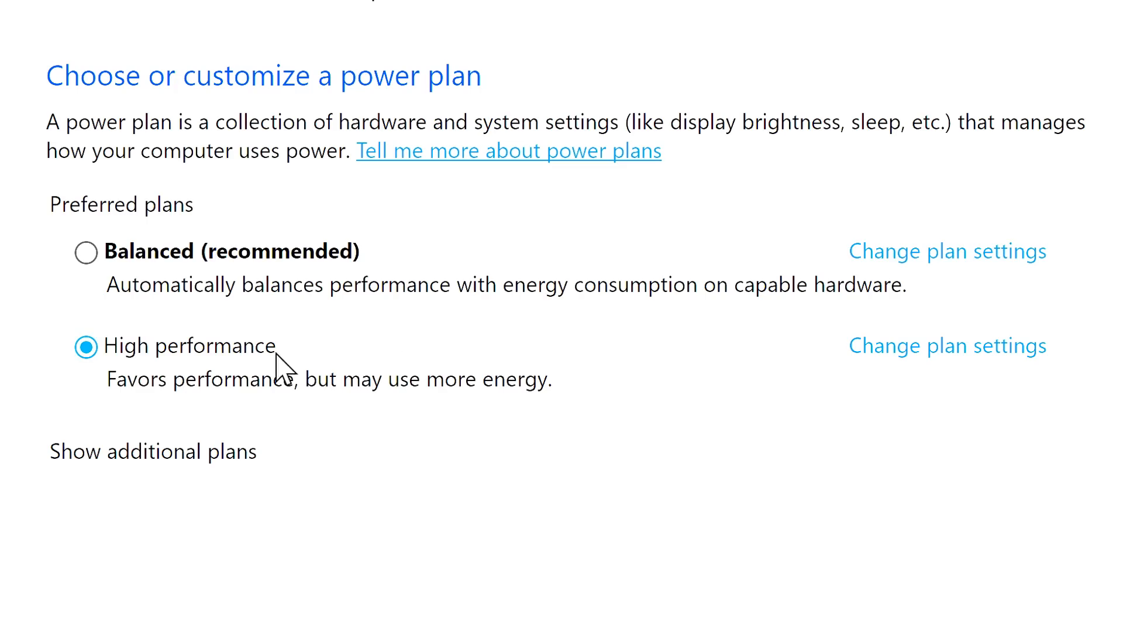
{"action": "mouse_move", "coordinate": [1115, 579]}
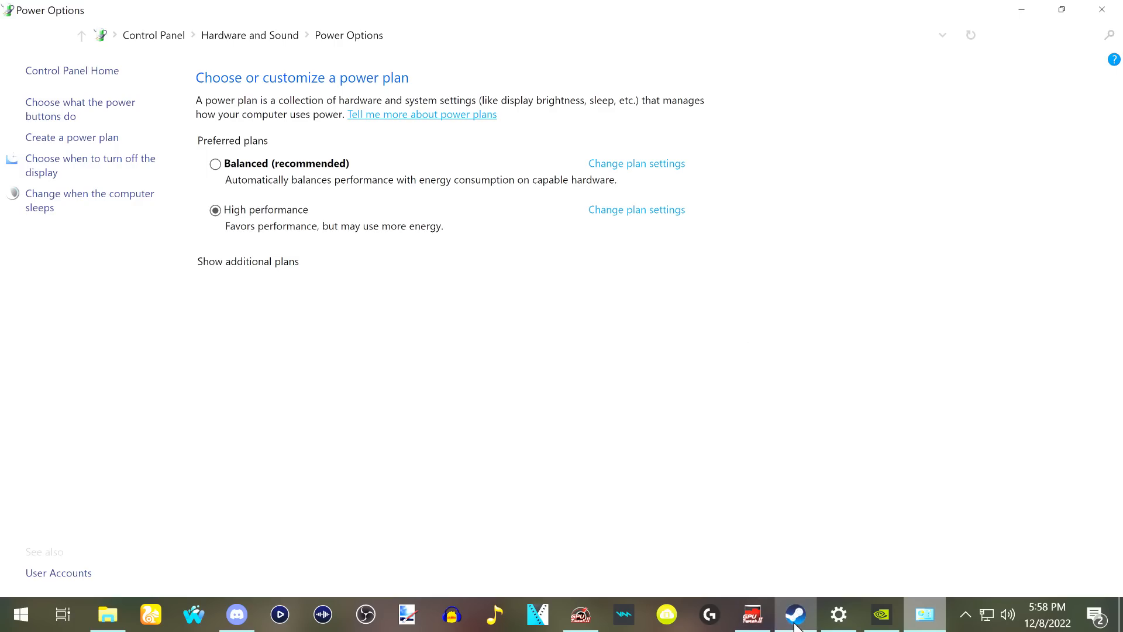
{"action": "left_click", "coordinate": [796, 615]}
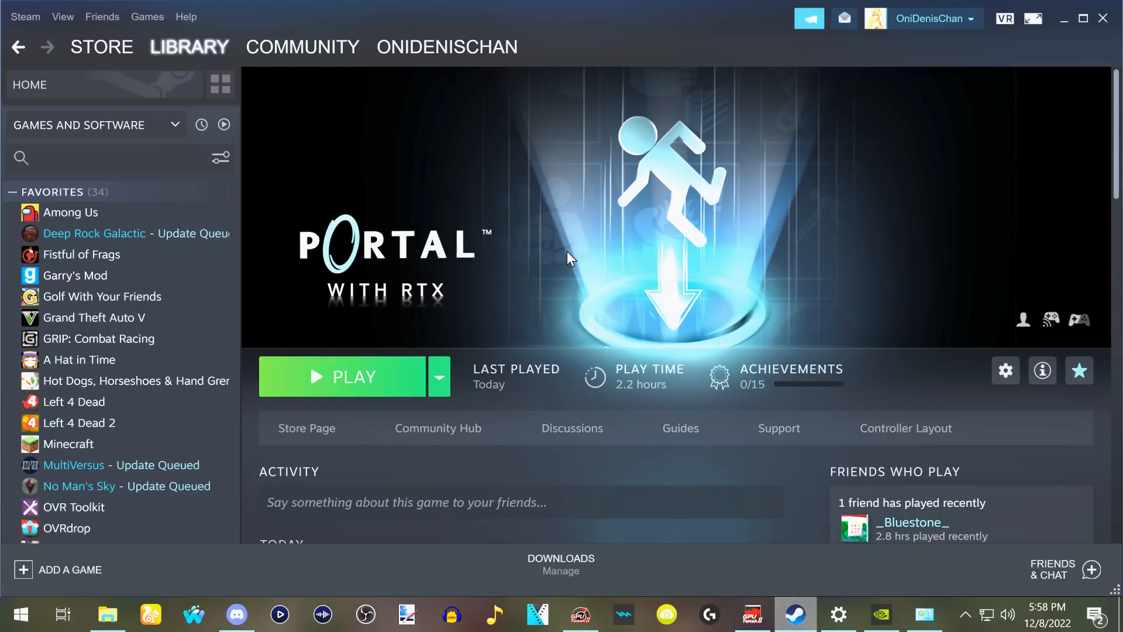
Launch Portal with RTX from its Steam library page with the PLAY button
{"action": "left_click", "coordinate": [344, 375]}
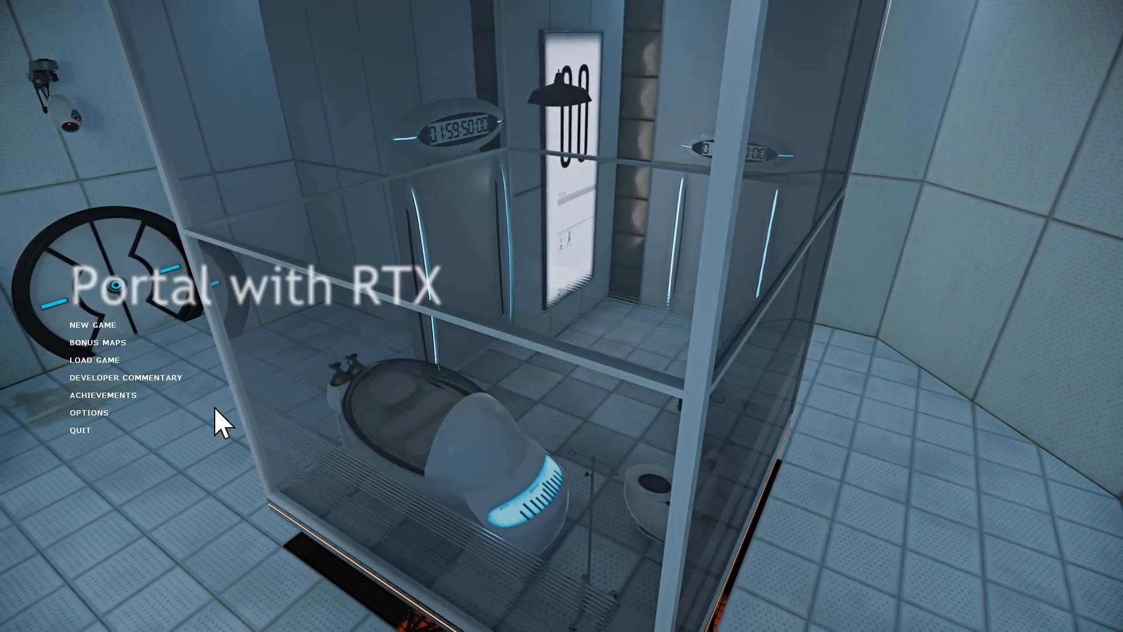
In the game's Video options, choose 1920 x 1080 resolution and Full screen display mode
{"action": "left_click", "coordinate": [89, 412]}
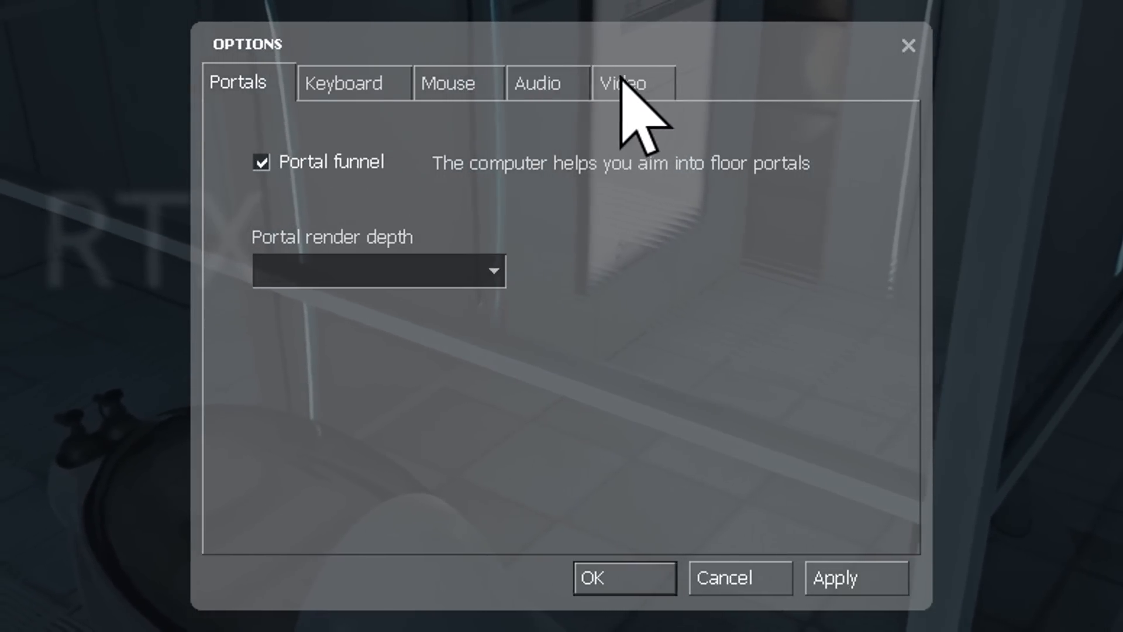
{"action": "left_click", "coordinate": [623, 84]}
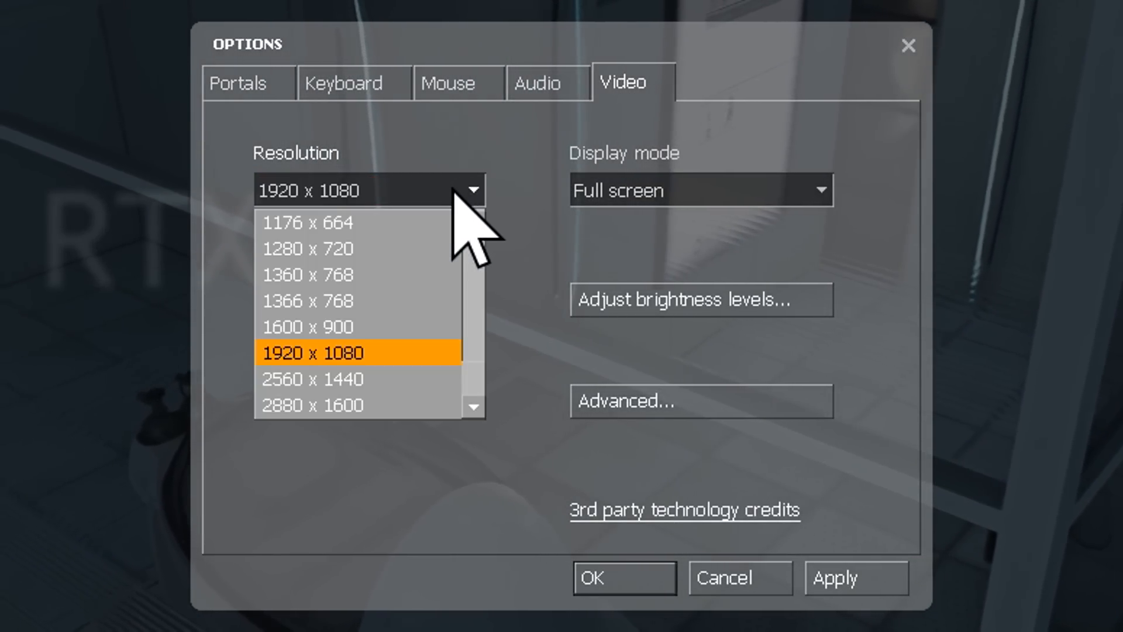
{"action": "mouse_move", "coordinate": [365, 401]}
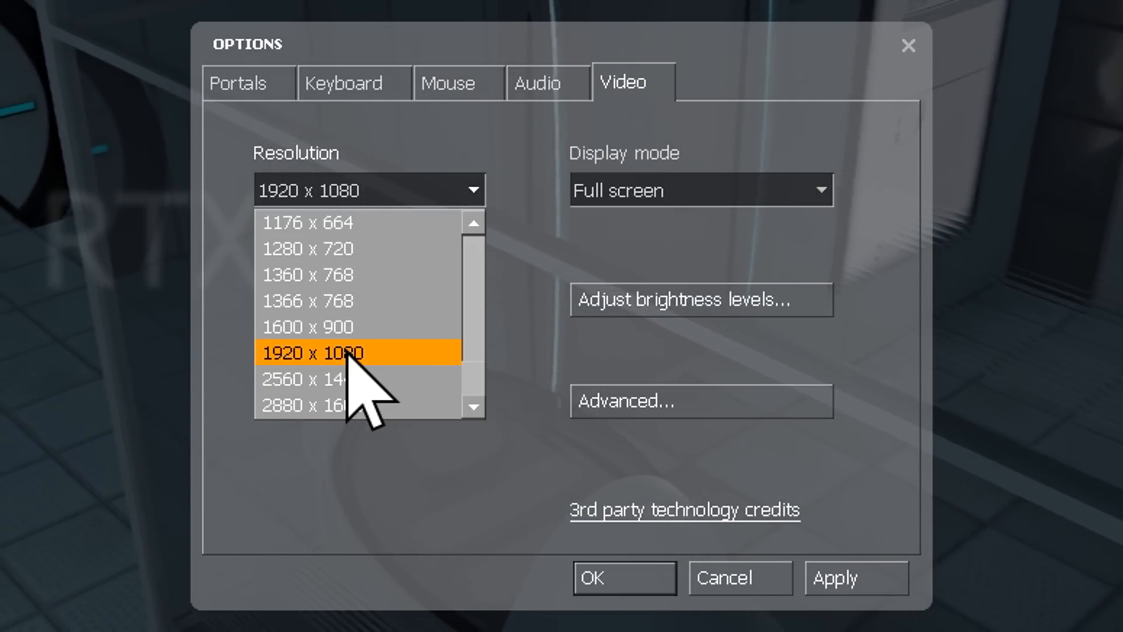
{"action": "left_click", "coordinate": [307, 352]}
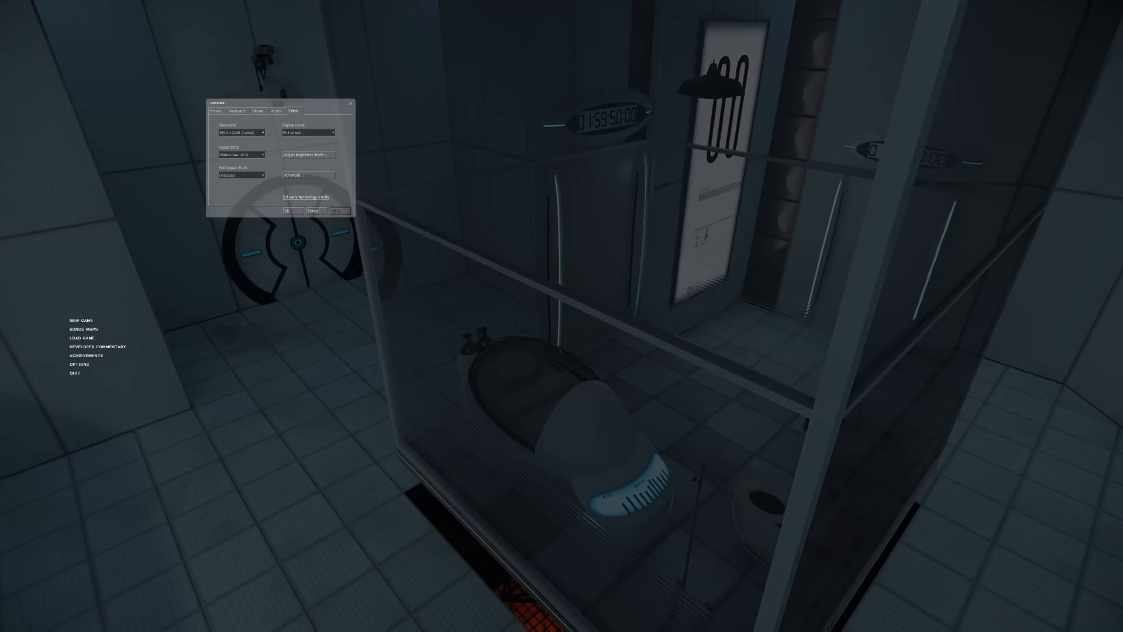
{"action": "left_click", "coordinate": [241, 132]}
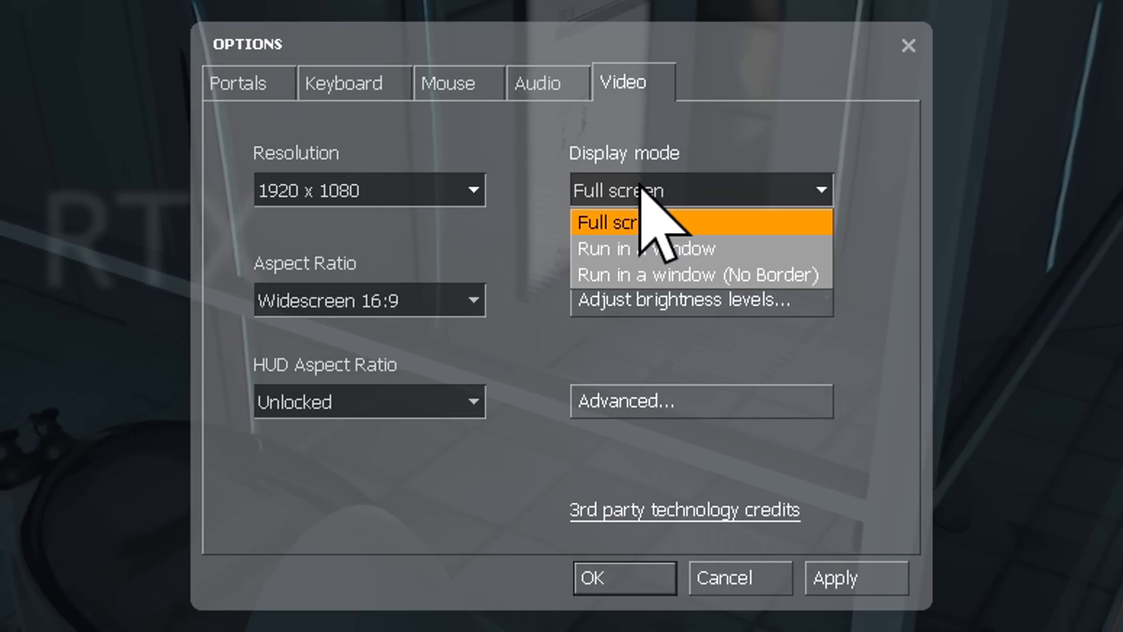
{"action": "mouse_move", "coordinate": [537, 229]}
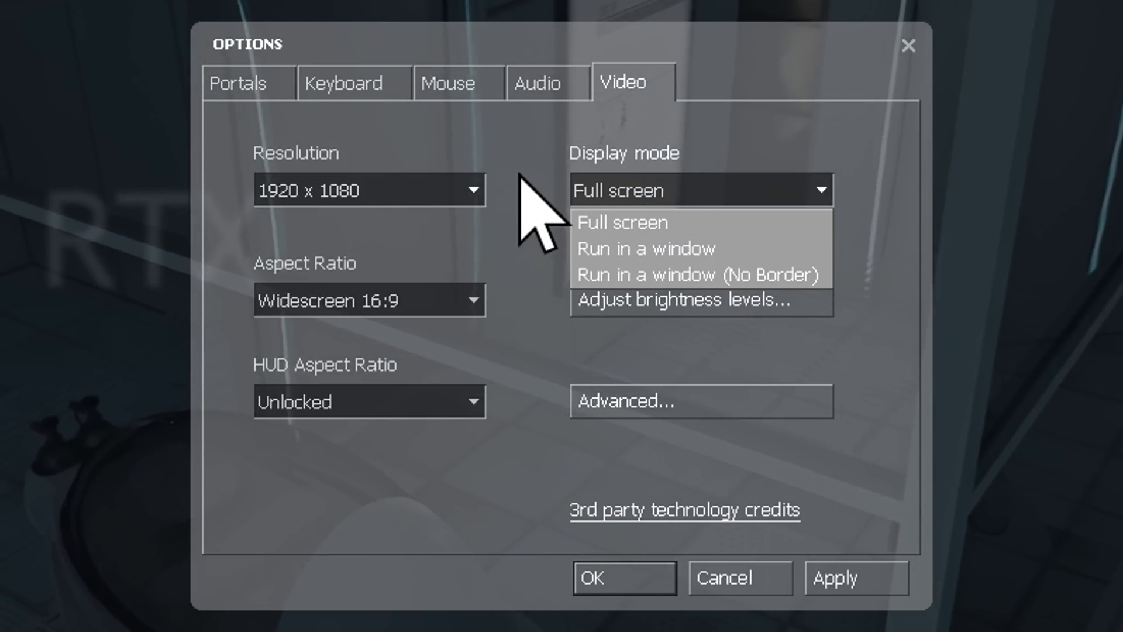
{"action": "left_click", "coordinate": [621, 222]}
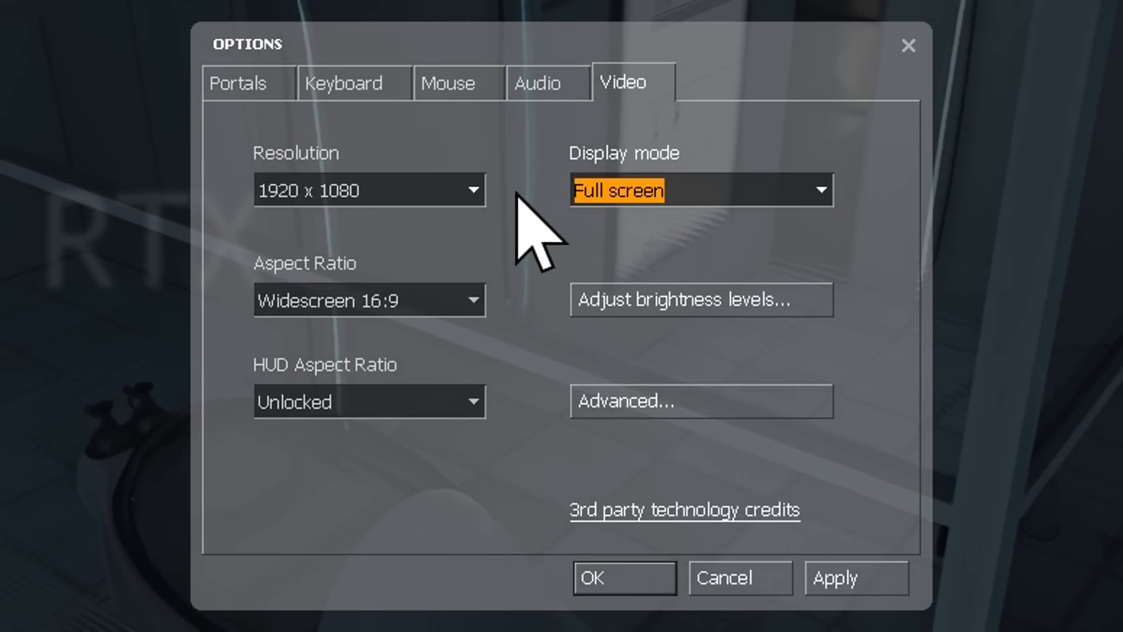
In advanced video settings, enable multicore rendering, keep vertical sync disabled, and accept
{"action": "left_click", "coordinate": [701, 401]}
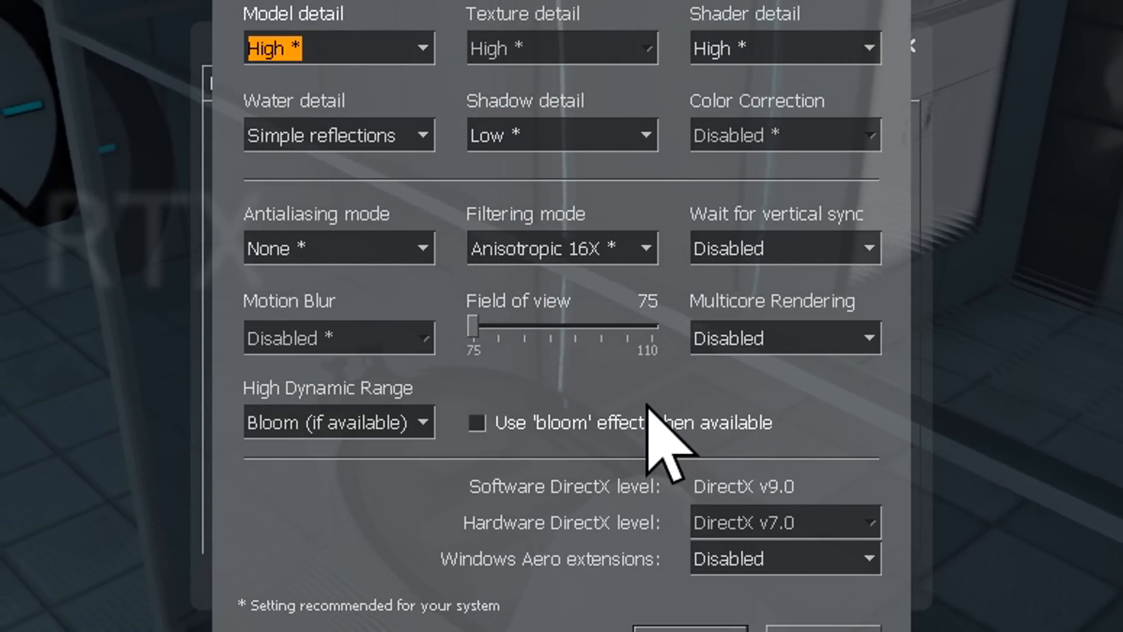
{"action": "left_click", "coordinate": [339, 47]}
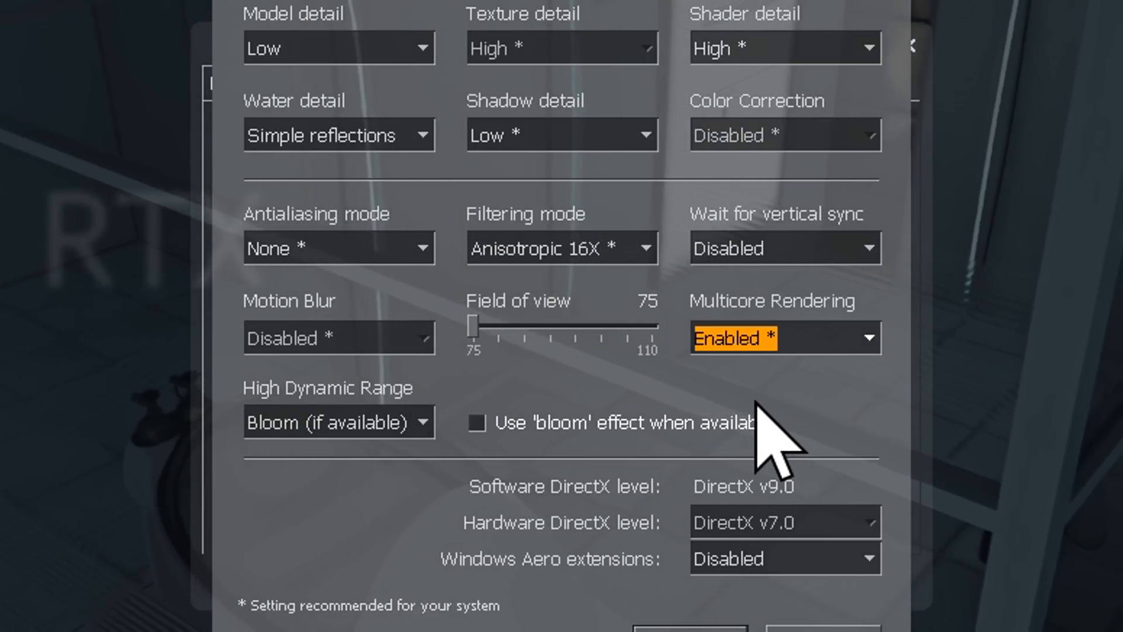
{"action": "mouse_move", "coordinate": [760, 401]}
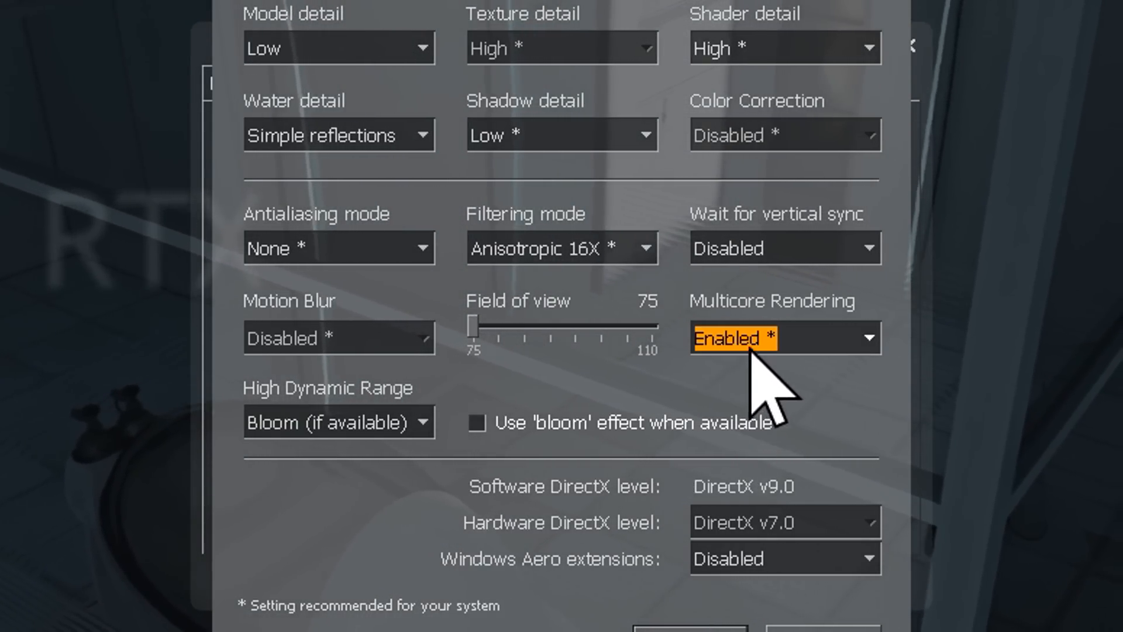
{"action": "left_click", "coordinate": [783, 248]}
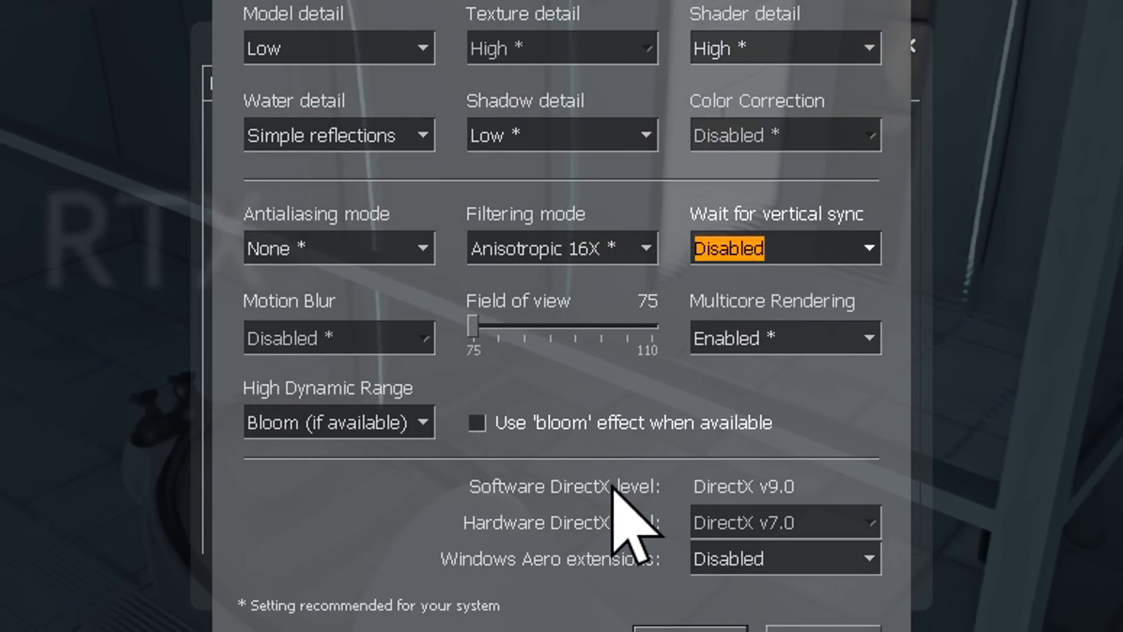
{"action": "mouse_move", "coordinate": [645, 580]}
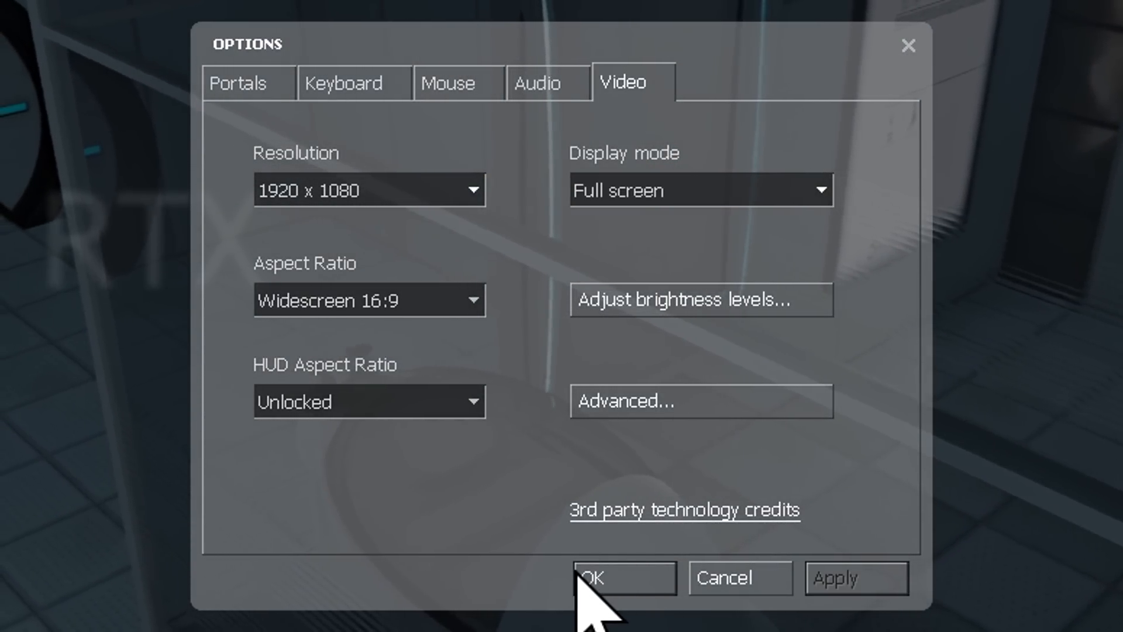
{"action": "left_click", "coordinate": [701, 400]}
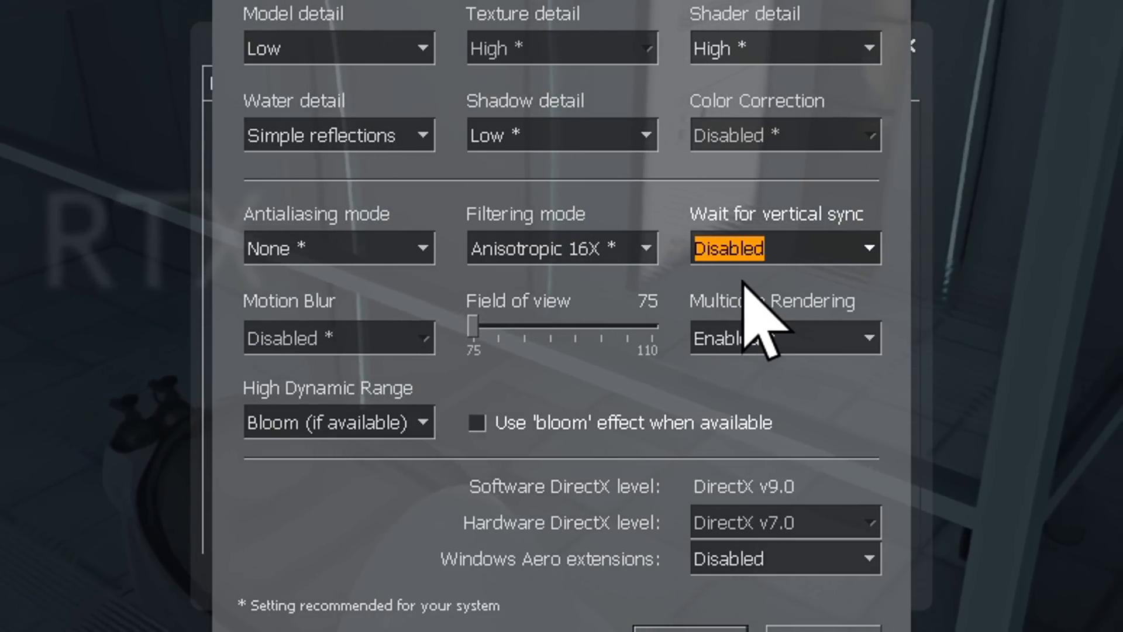
{"action": "left_click", "coordinate": [783, 248]}
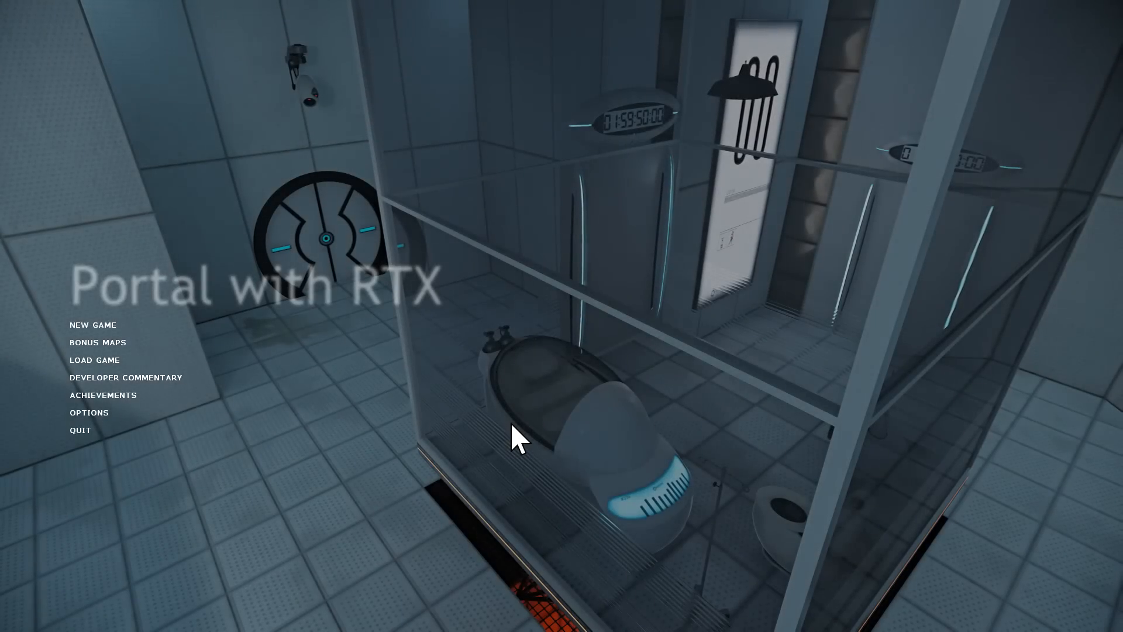
Set Super Resolution to None in the RTX graphics overlay and load into the test chamber
{"action": "left_click", "coordinate": [89, 412]}
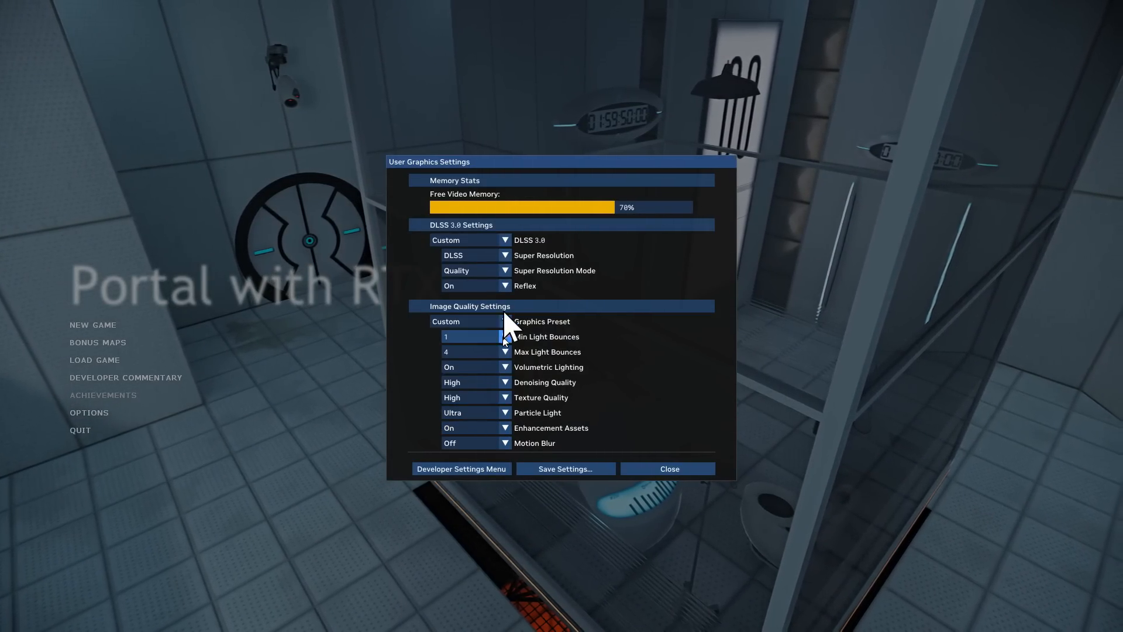
{"action": "left_click", "coordinate": [503, 240]}
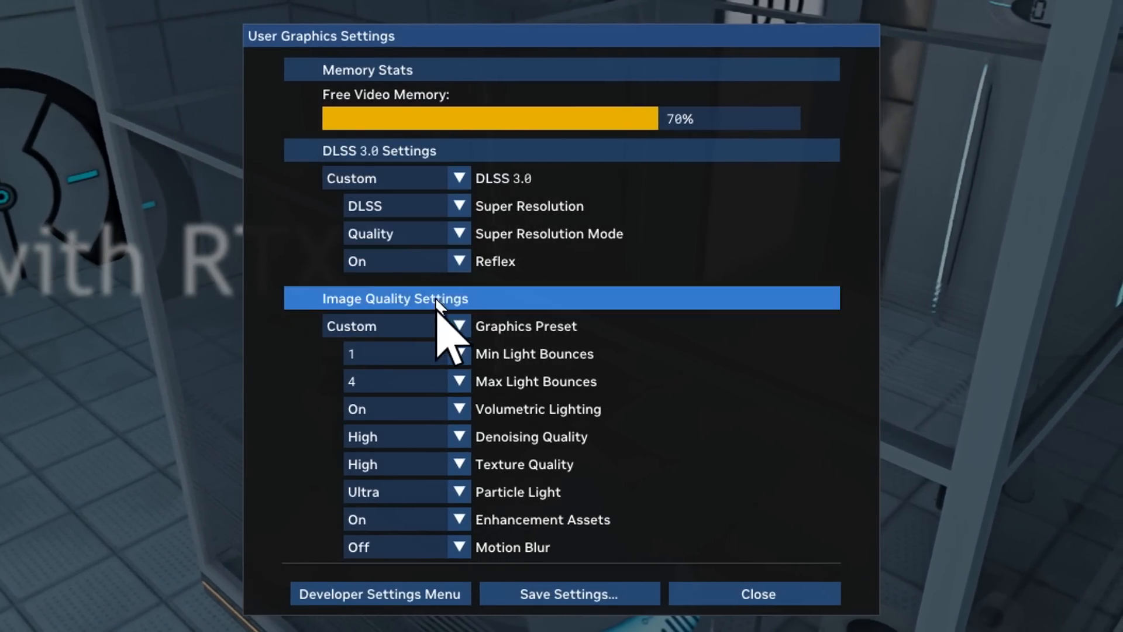
{"action": "left_click", "coordinate": [458, 326]}
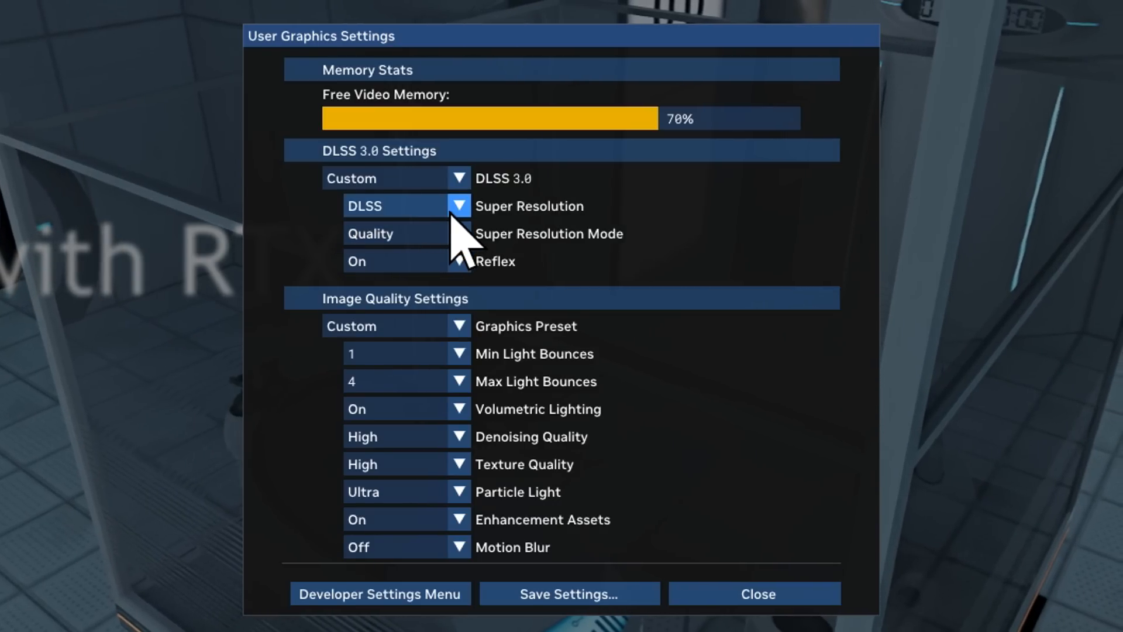
{"action": "left_click", "coordinate": [458, 206]}
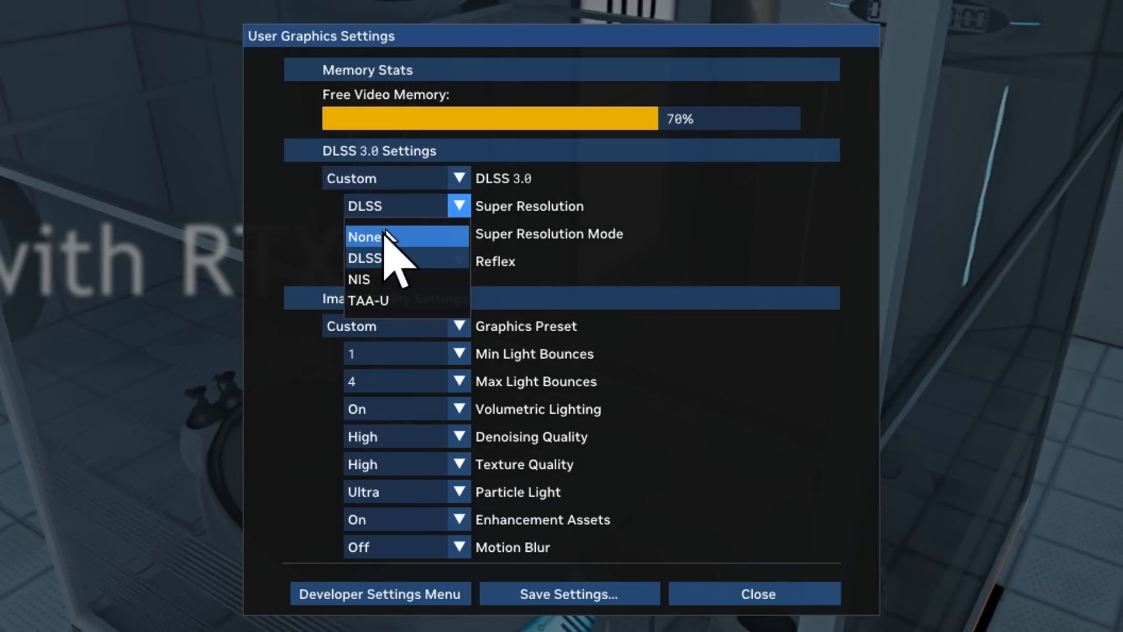
{"action": "left_click", "coordinate": [363, 237]}
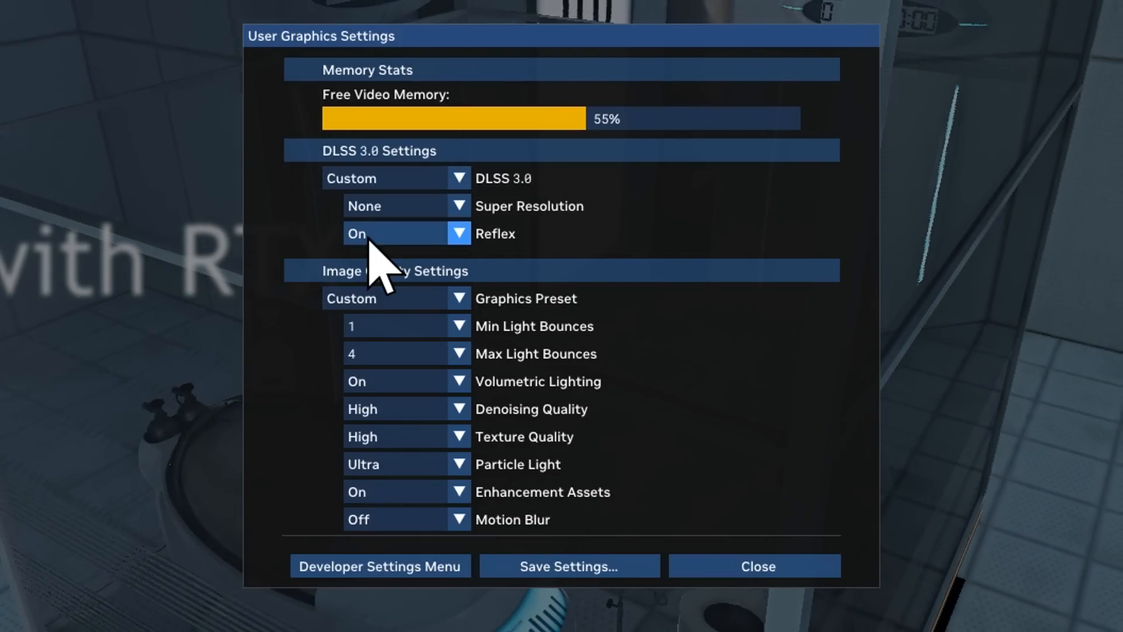
{"action": "left_click", "coordinate": [757, 566]}
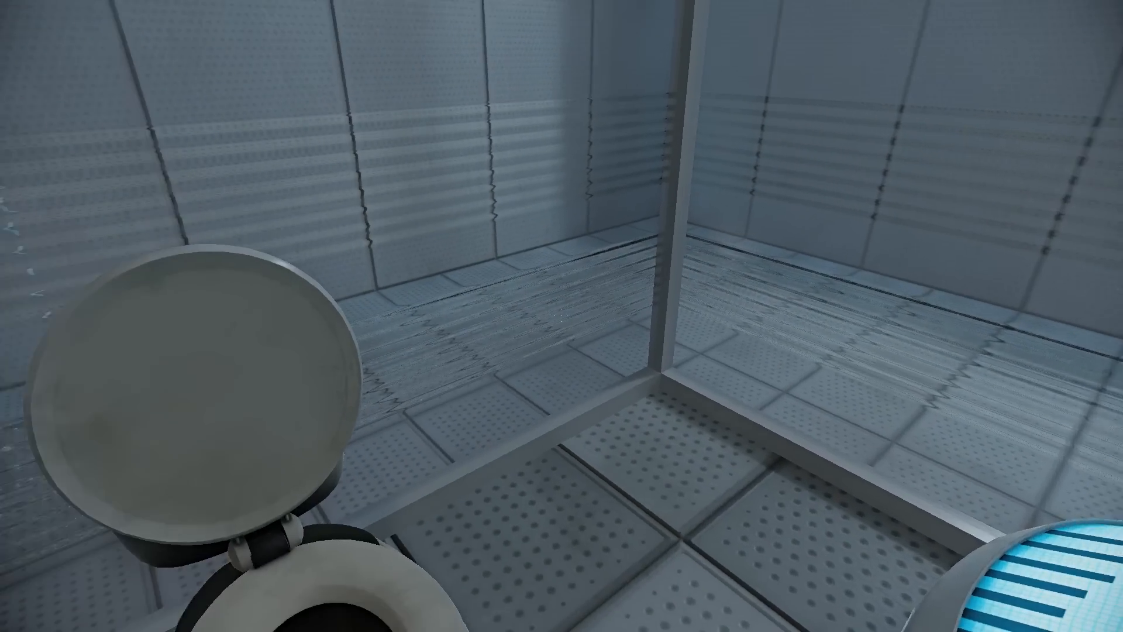
{"action": "mouse_move", "coordinate": [561, 316]}
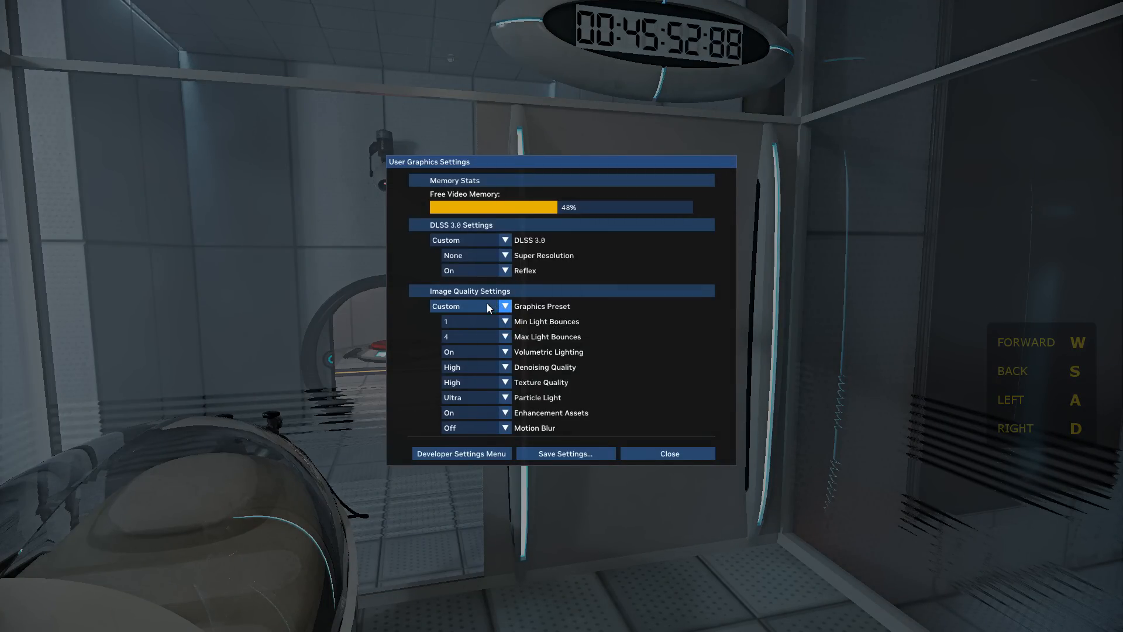
Reopen User Graphics Settings over the level and keep Texture Quality at High
{"action": "left_click", "coordinate": [503, 382]}
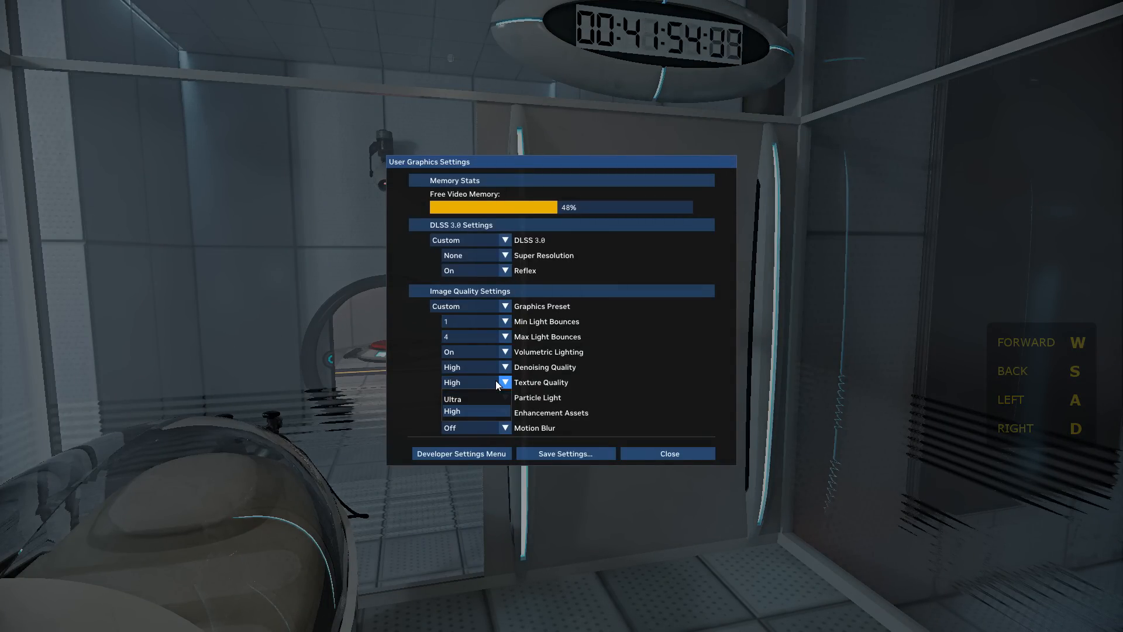
{"action": "left_click", "coordinate": [505, 366]}
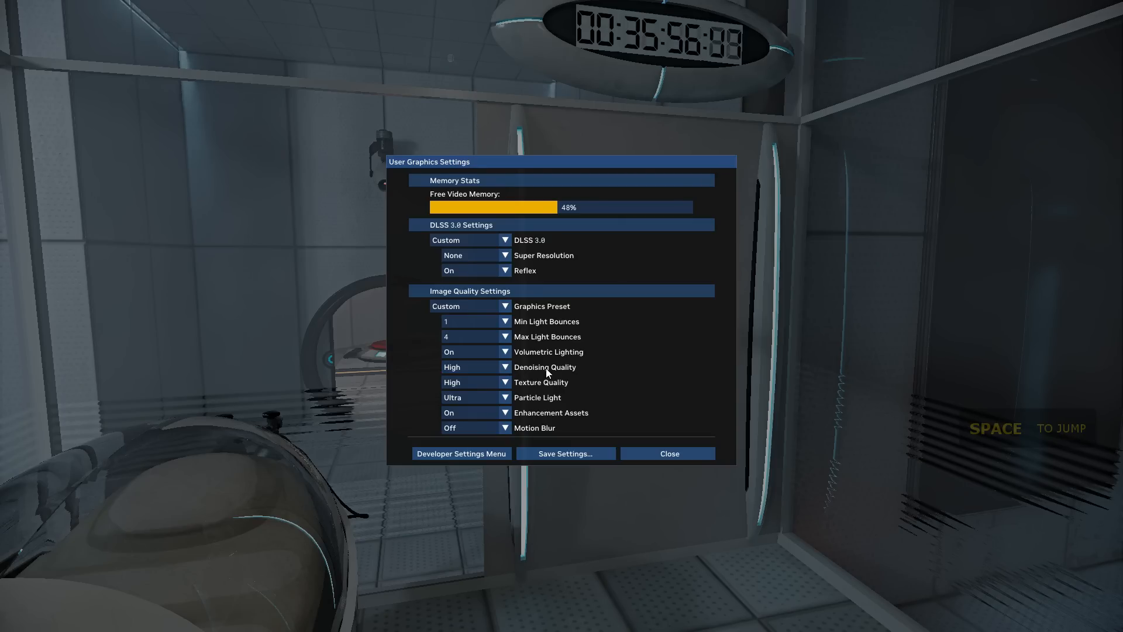
{"action": "mouse_move", "coordinate": [605, 388]}
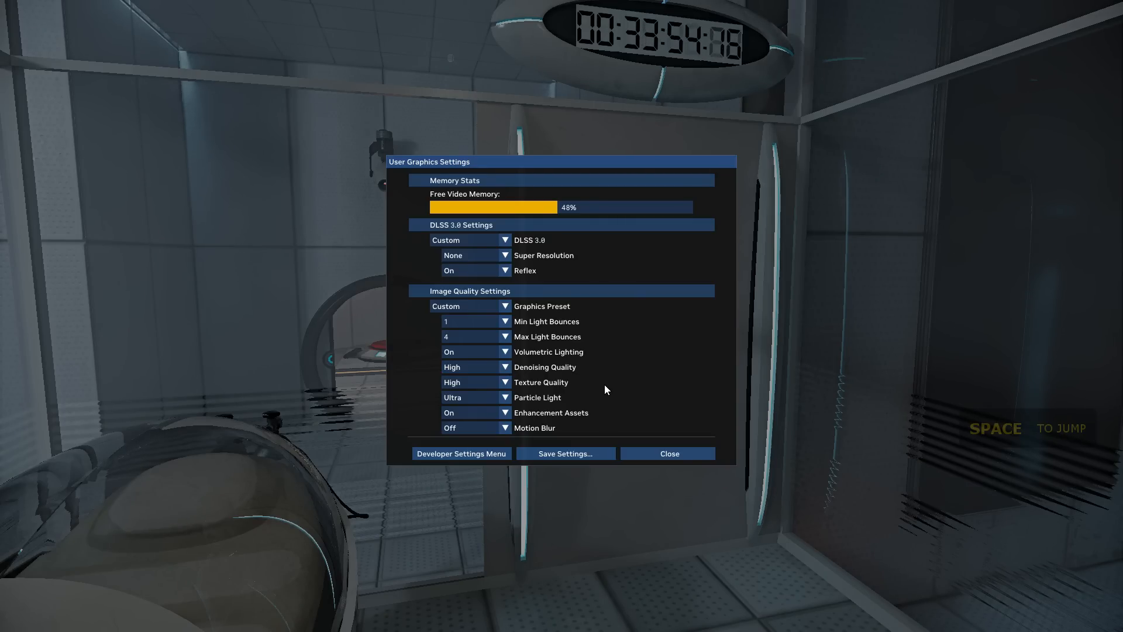
{"action": "left_click", "coordinate": [668, 454]}
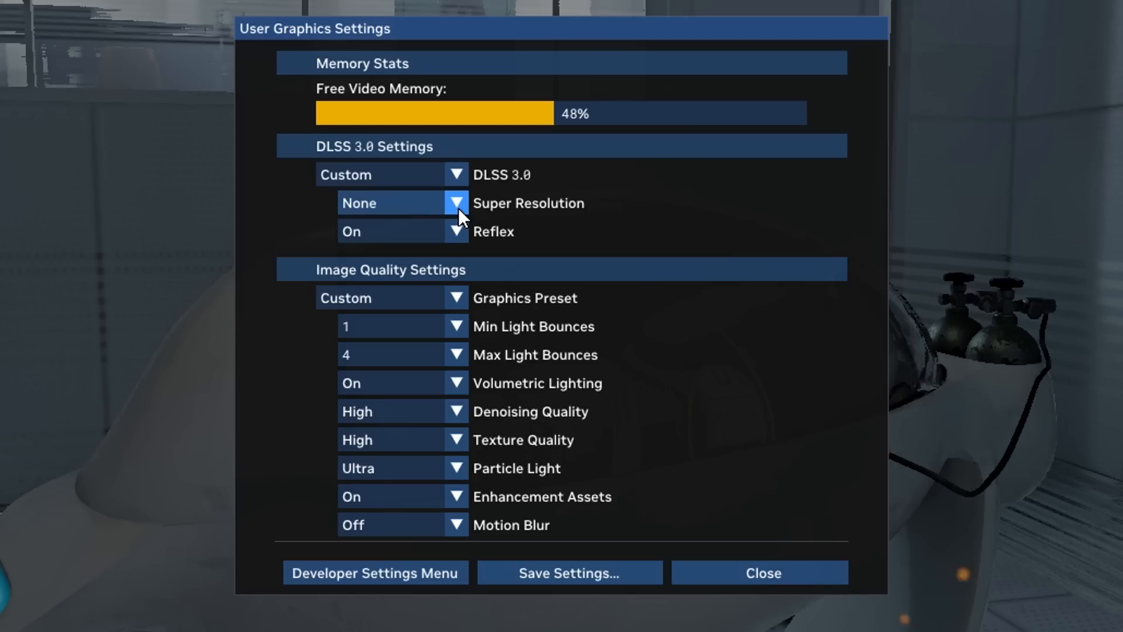
Set Super Resolution to DLSS with Super Resolution Mode Quality, then resume play
{"action": "left_click", "coordinate": [456, 202]}
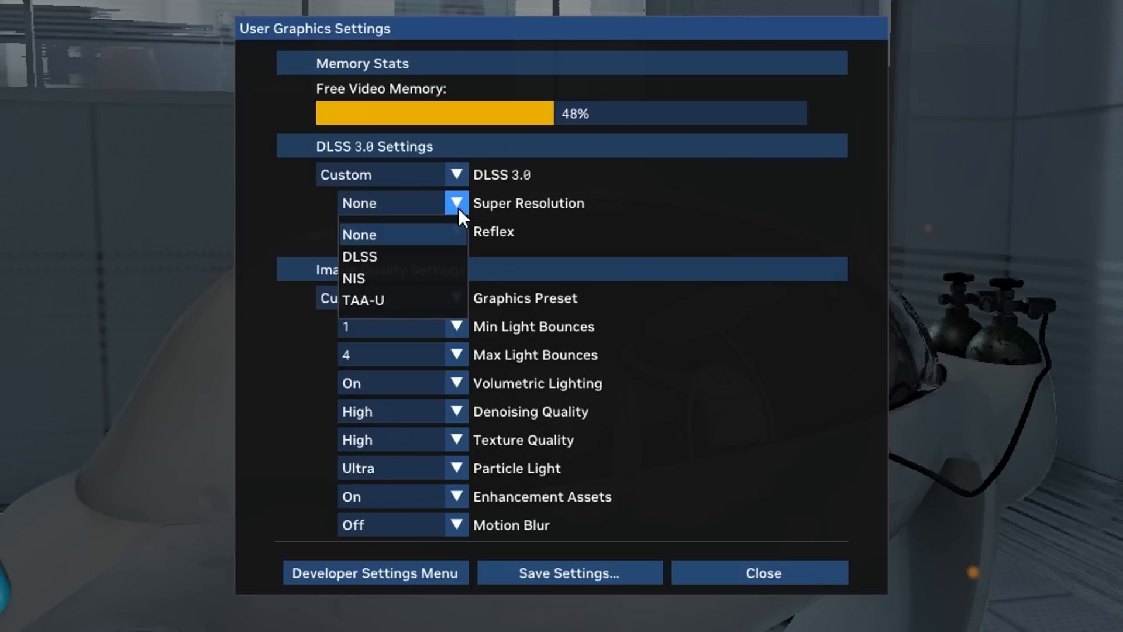
{"action": "left_click", "coordinate": [359, 256]}
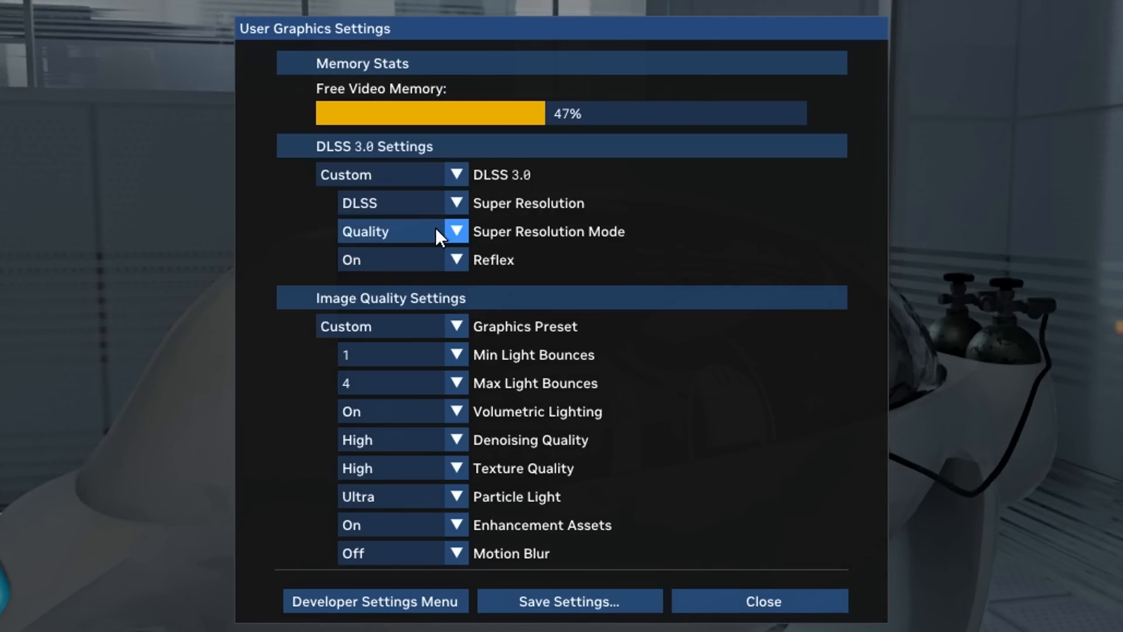
{"action": "left_click", "coordinate": [455, 230]}
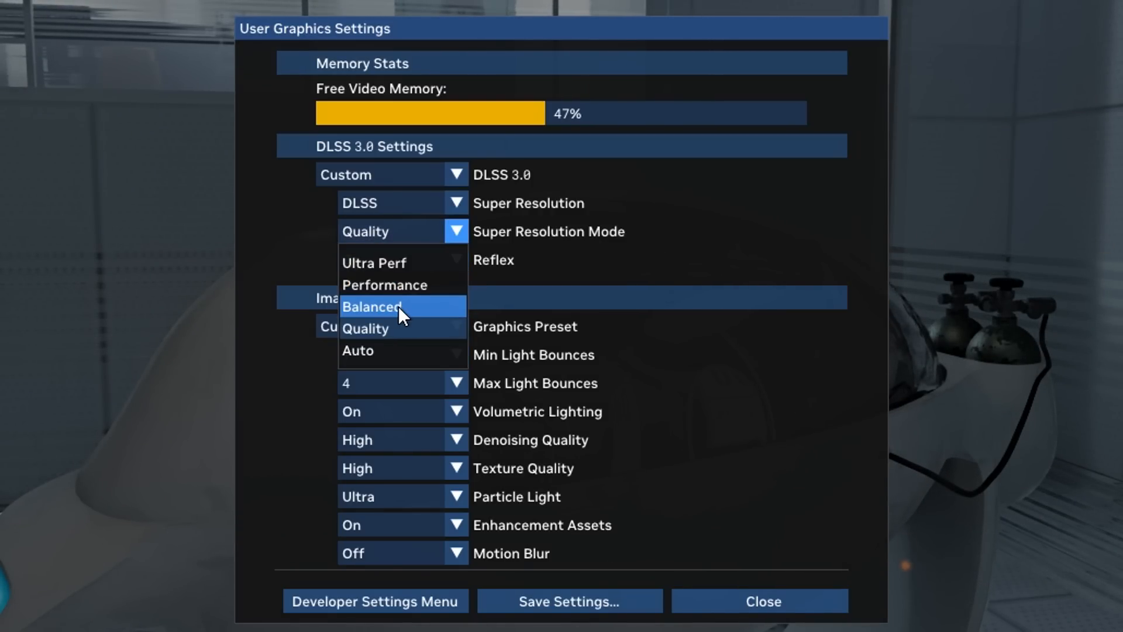
{"action": "left_click", "coordinate": [762, 600]}
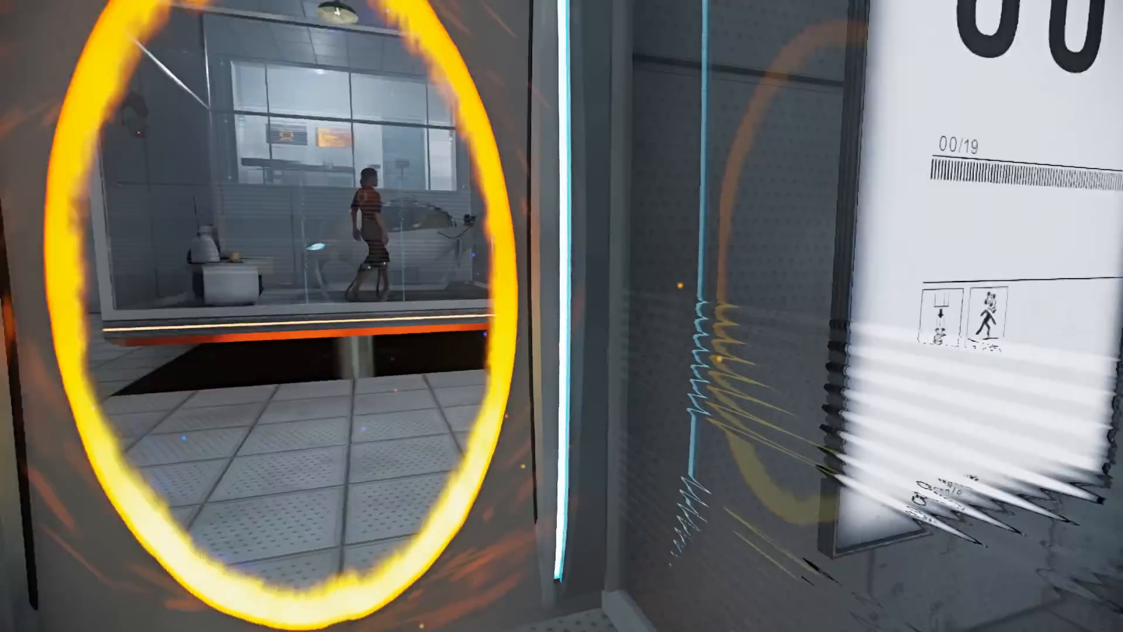
{"action": "mouse_move", "coordinate": [562, 315]}
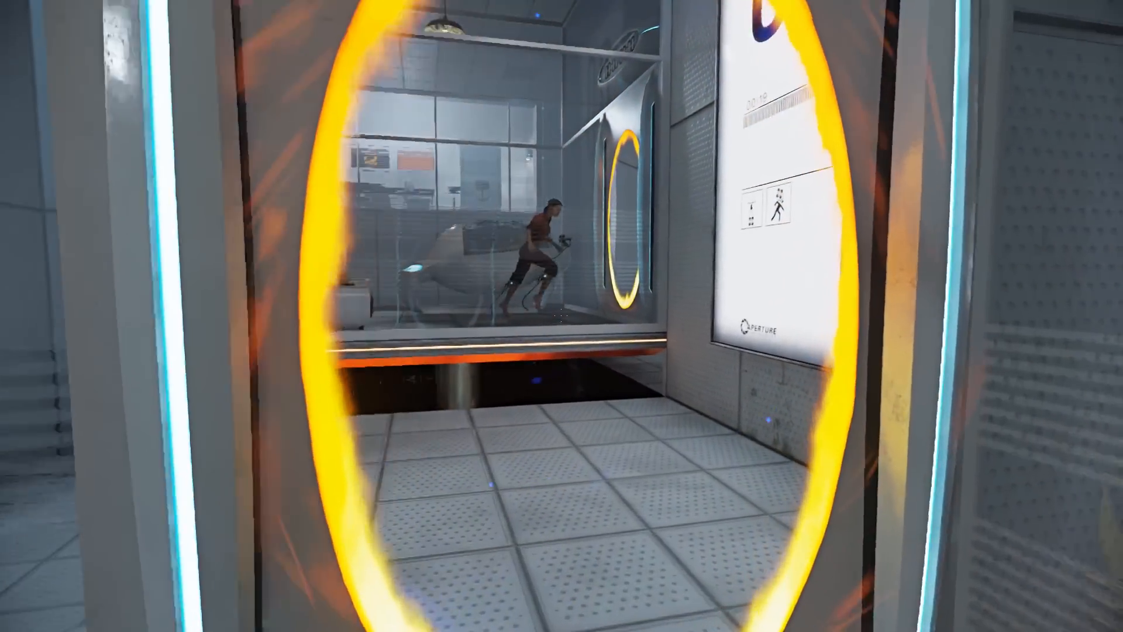
{"action": "mouse_move", "coordinate": [562, 316]}
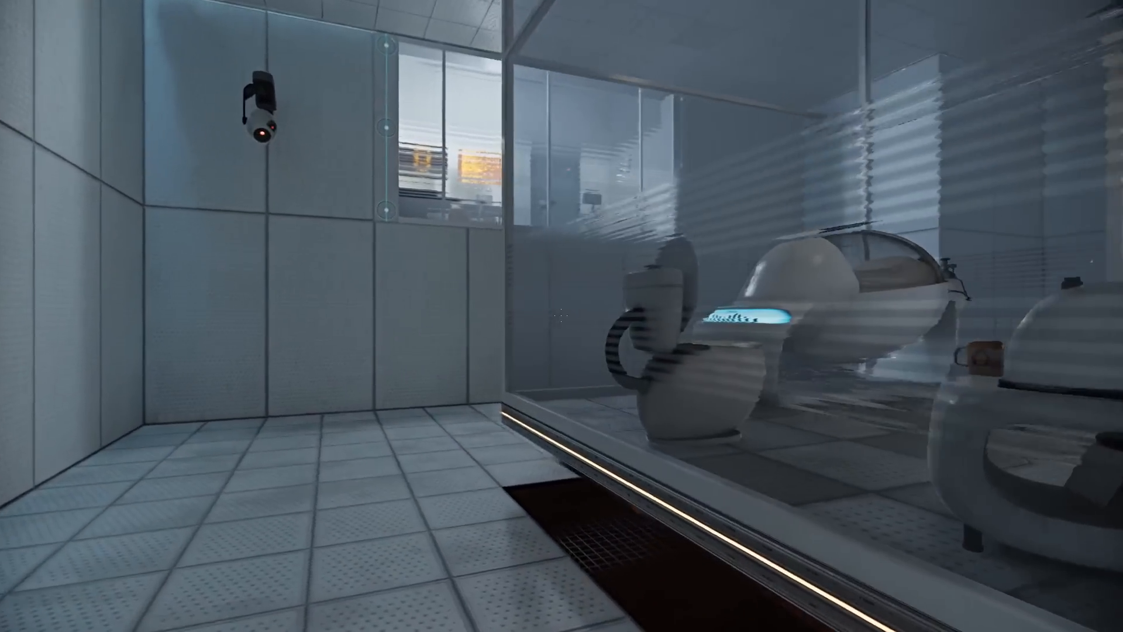
{"action": "mouse_move", "coordinate": [562, 316]}
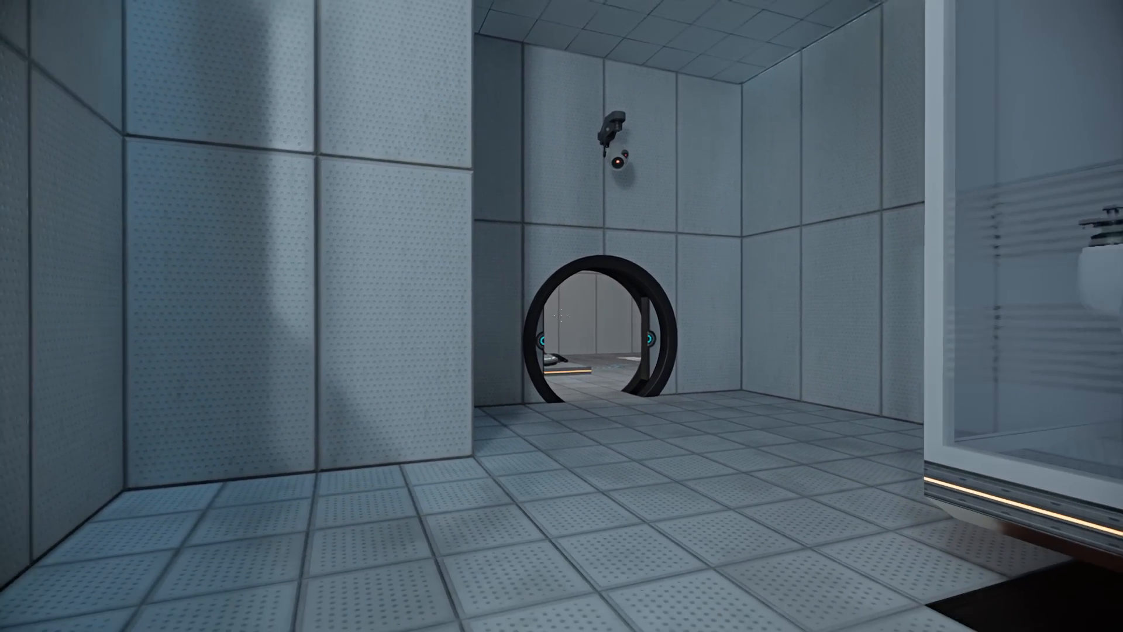
{"action": "mouse_move", "coordinate": [562, 316]}
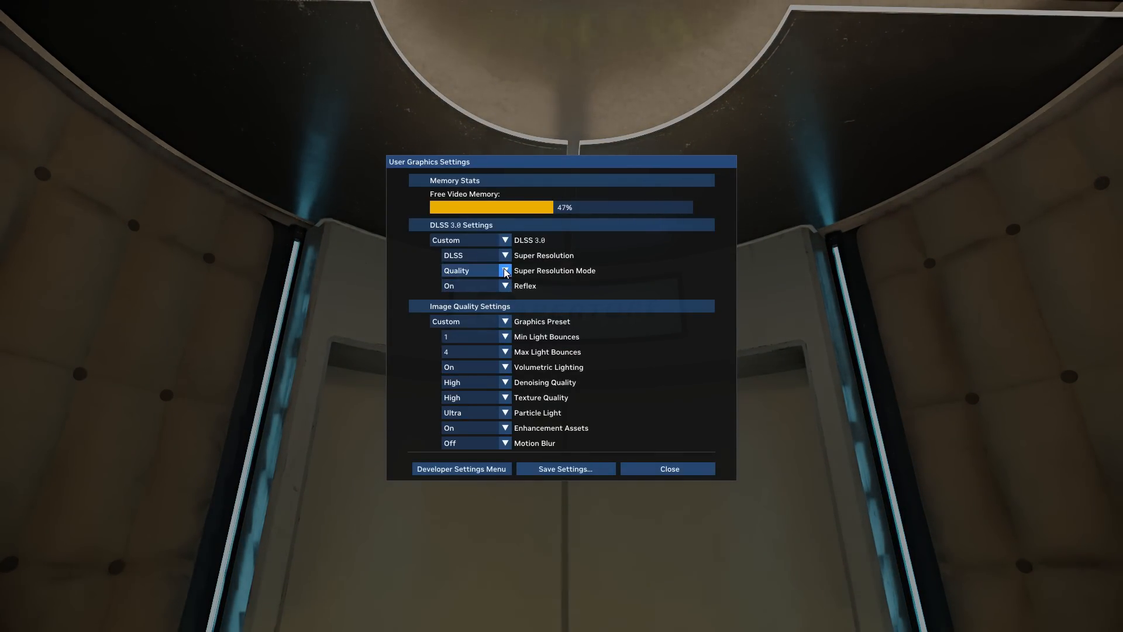
Test Ultra Perf Super Resolution Mode, then restore Quality and dismiss the overlay
{"action": "left_click", "coordinate": [668, 468]}
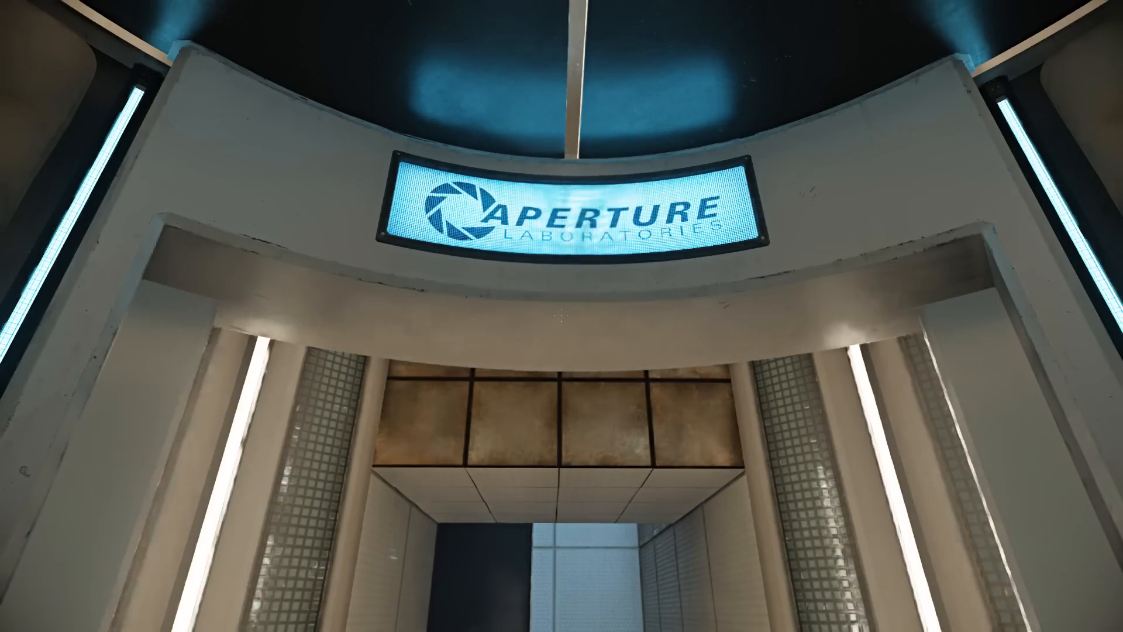
{"action": "mouse_move", "coordinate": [562, 316]}
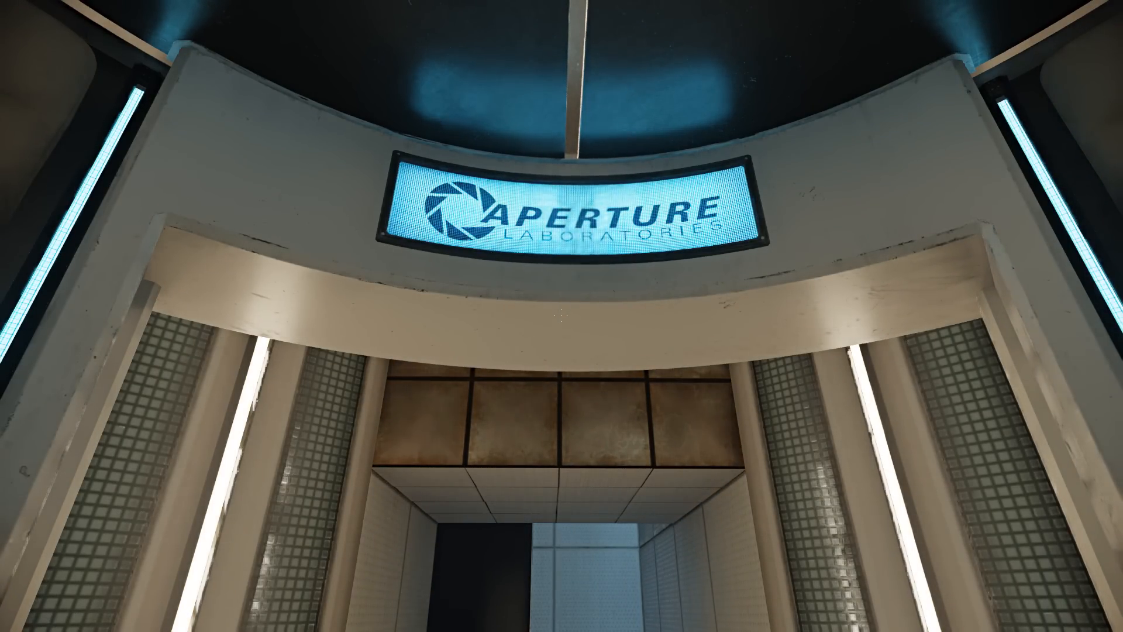
{"action": "mouse_move", "coordinate": [561, 316]}
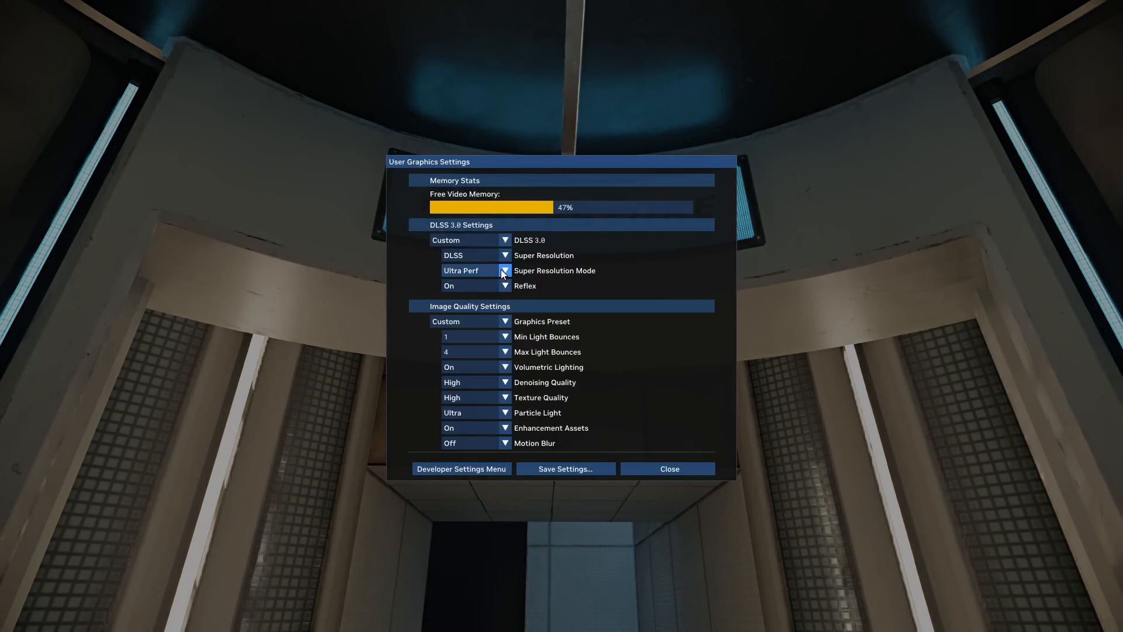
{"action": "left_click", "coordinate": [504, 270]}
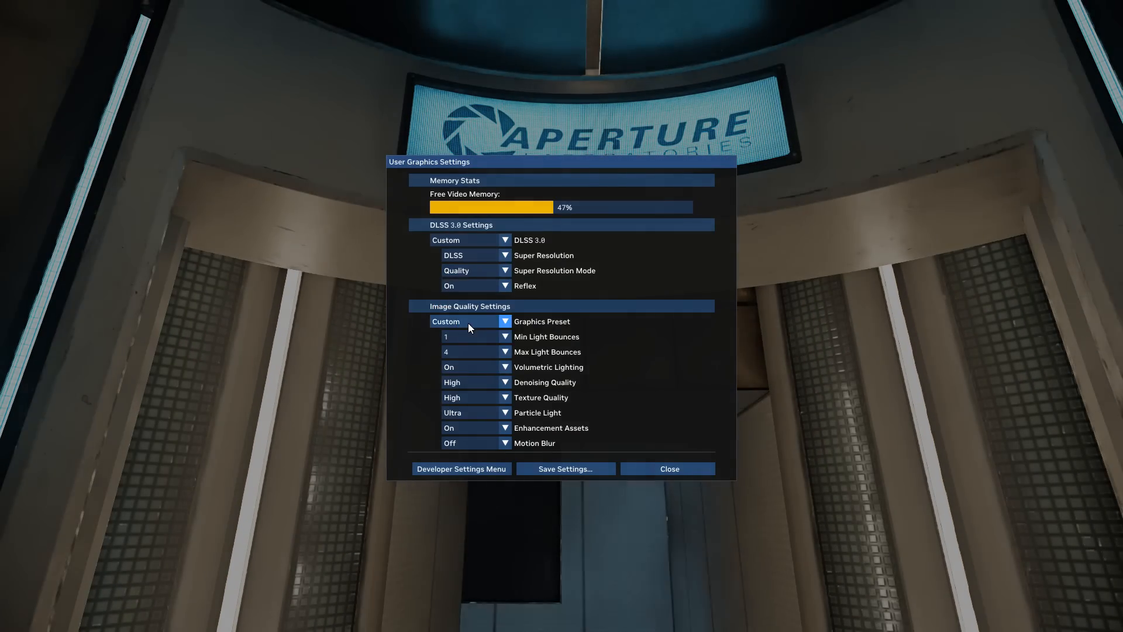
{"action": "left_click", "coordinate": [667, 468]}
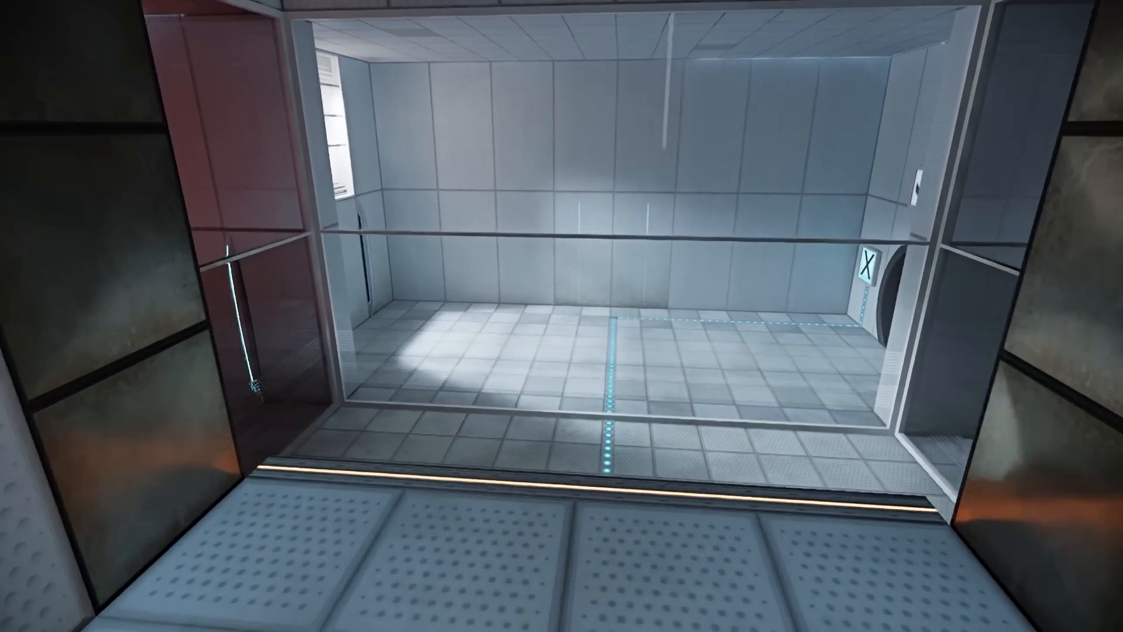
{"action": "mouse_move", "coordinate": [561, 316]}
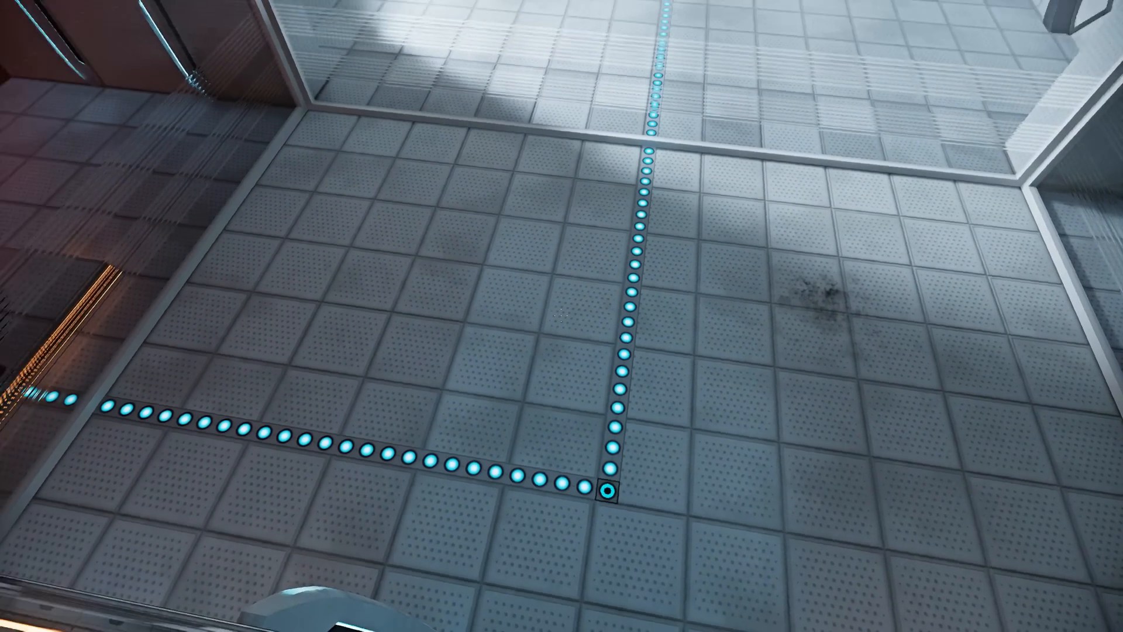
{"action": "mouse_move", "coordinate": [561, 316]}
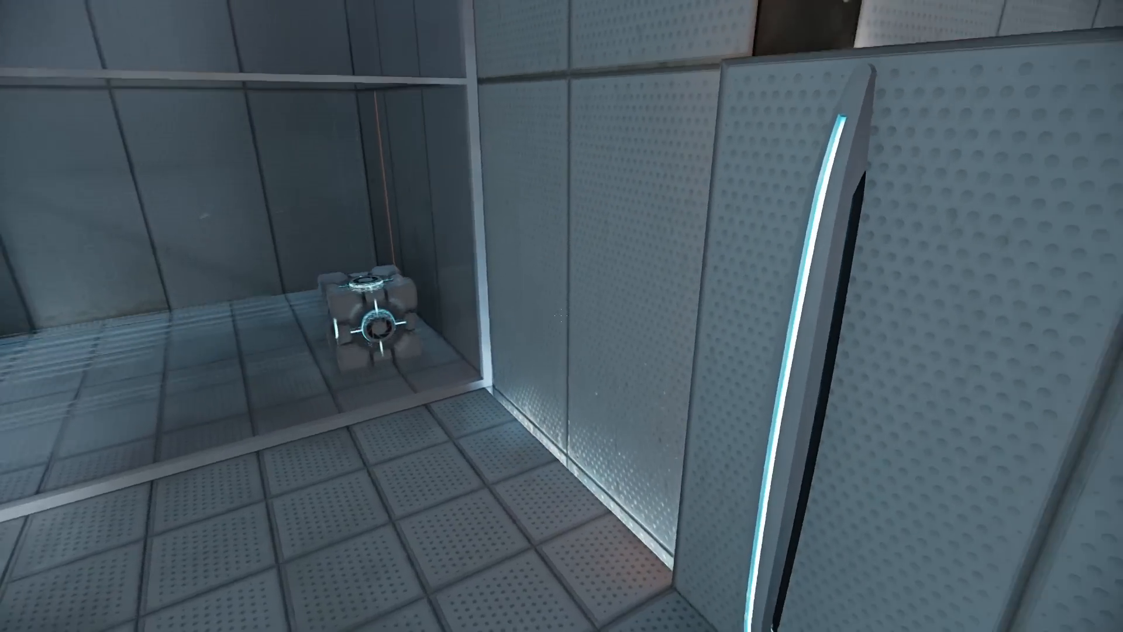
{"action": "mouse_move", "coordinate": [562, 316]}
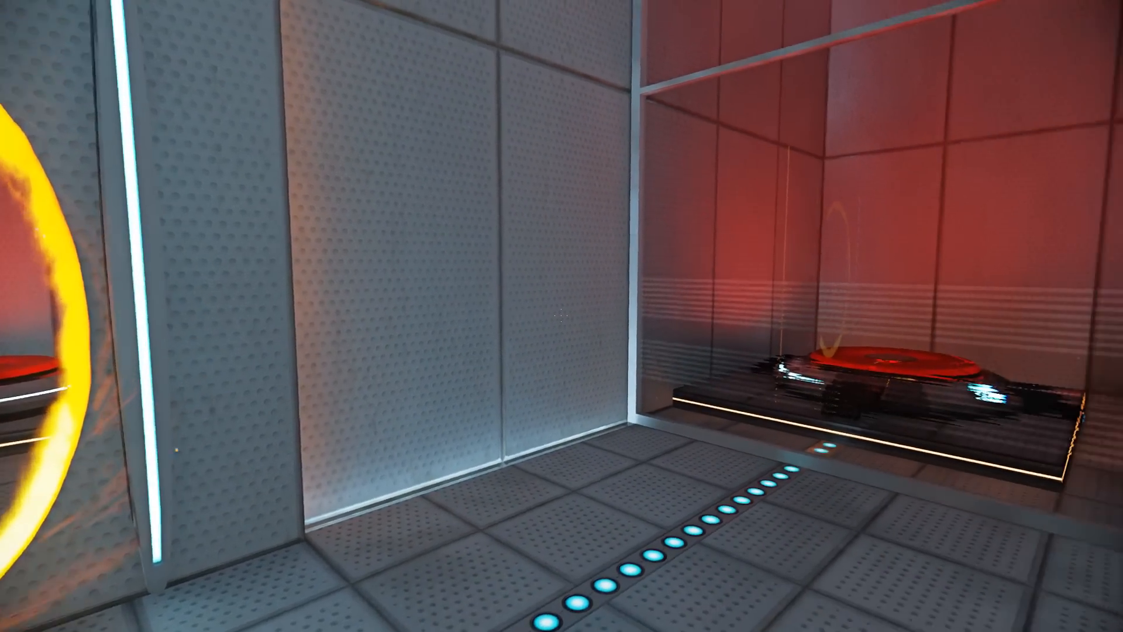